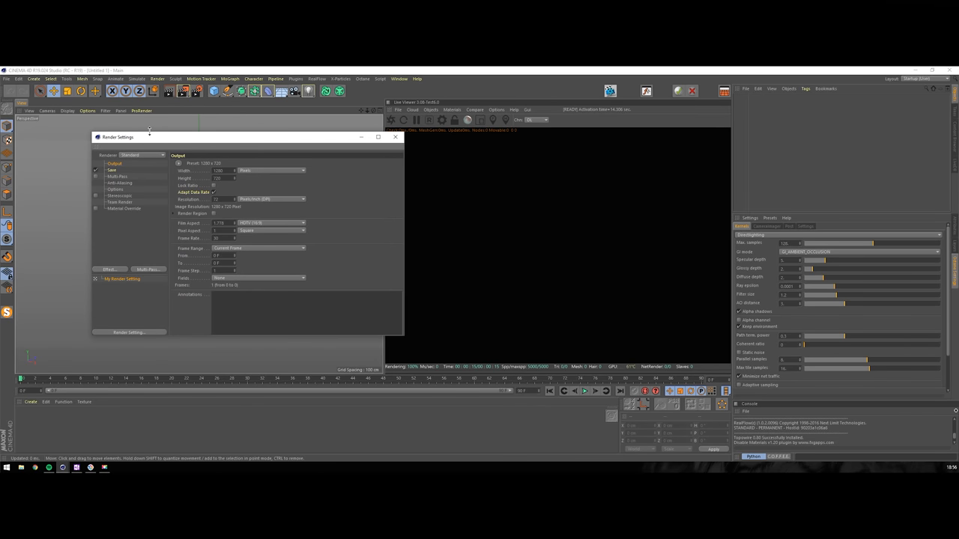
# Review the Octane Render Passes page, expanding the beauty and lighting pass groups.
pyautogui.click(142, 154)
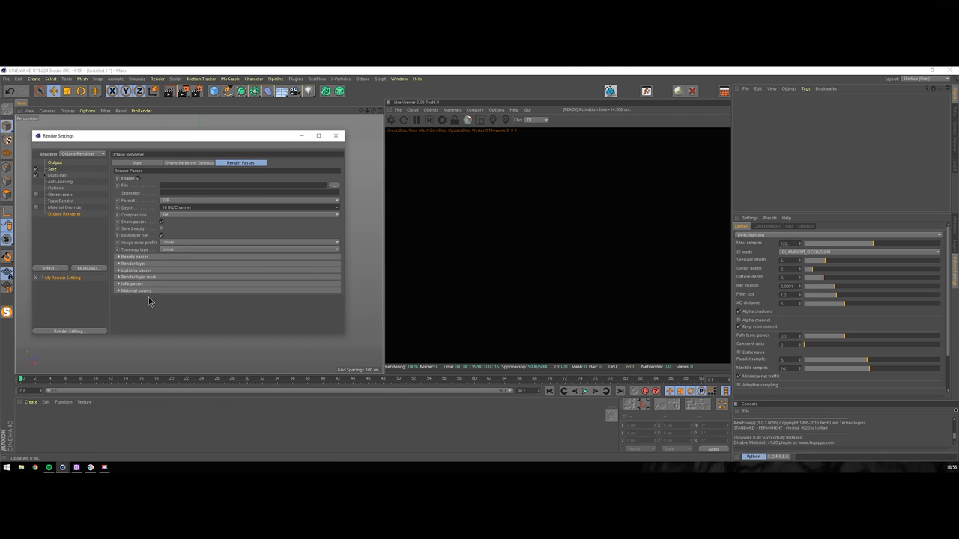
pyautogui.click(134, 256)
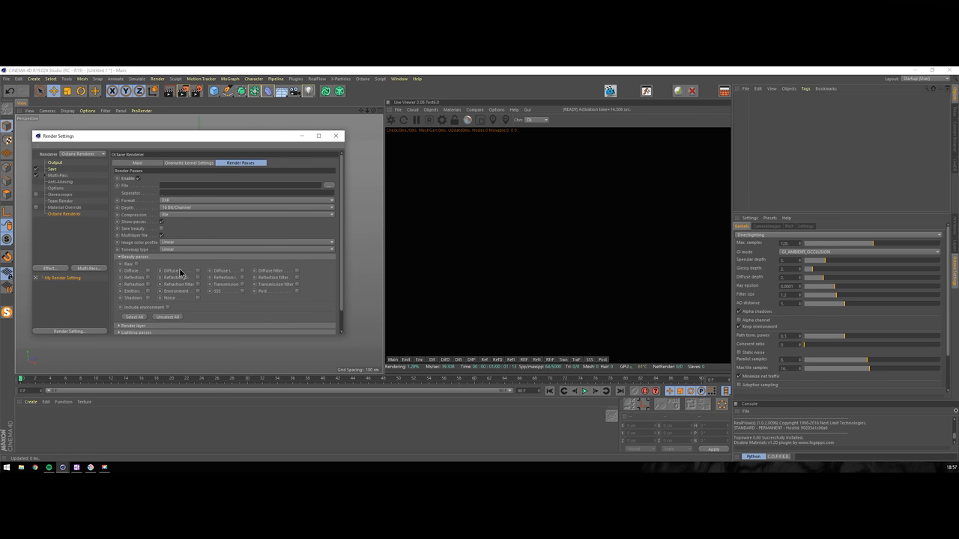
pyautogui.click(119, 256)
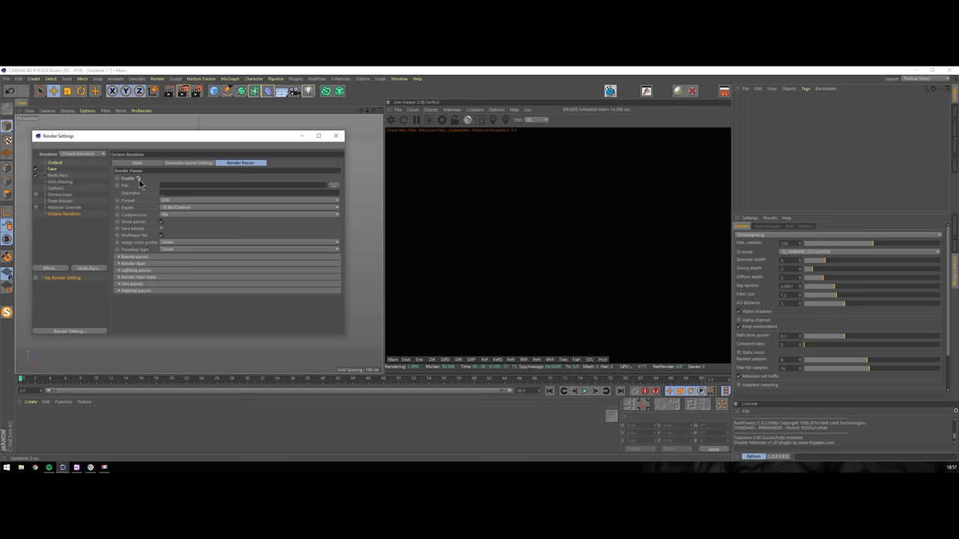
pyautogui.click(132, 263)
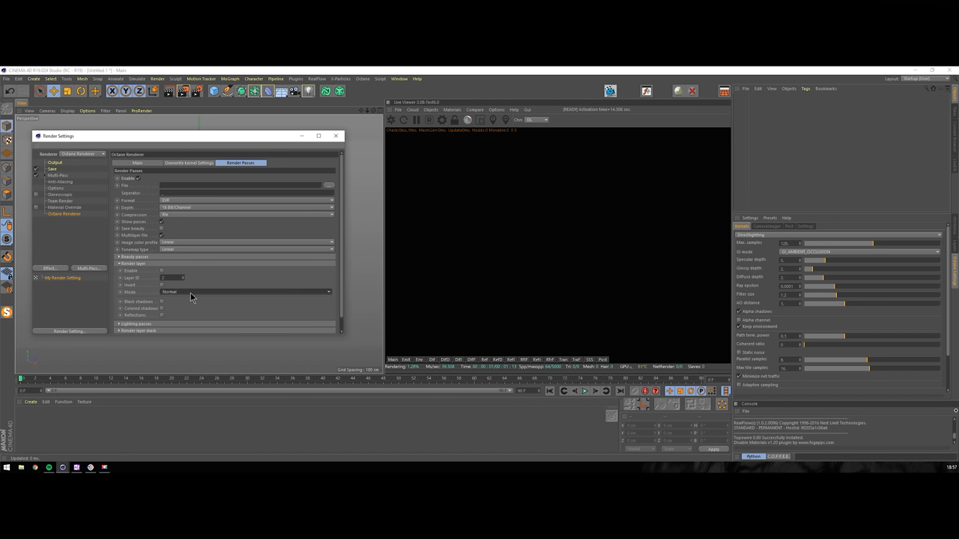
pyautogui.moveTo(194, 310)
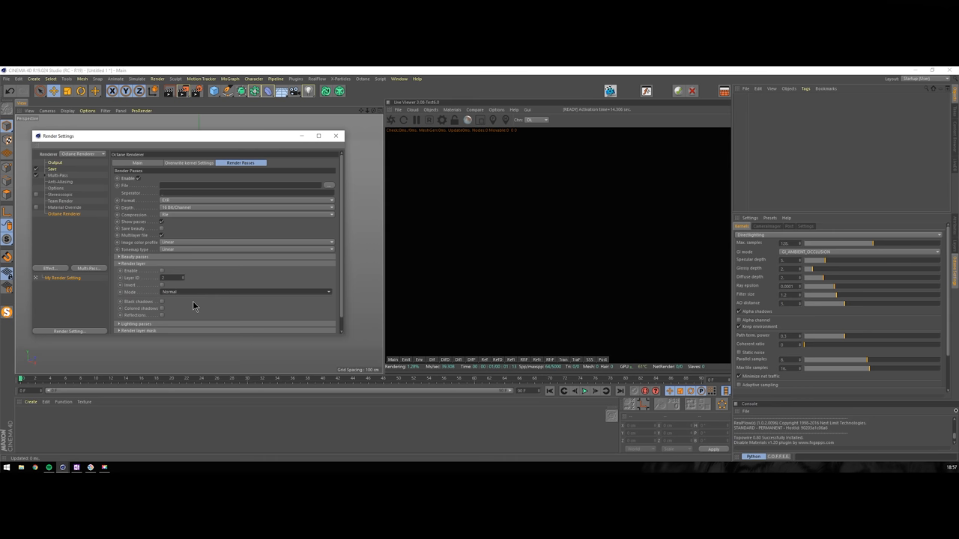
pyautogui.click(118, 270)
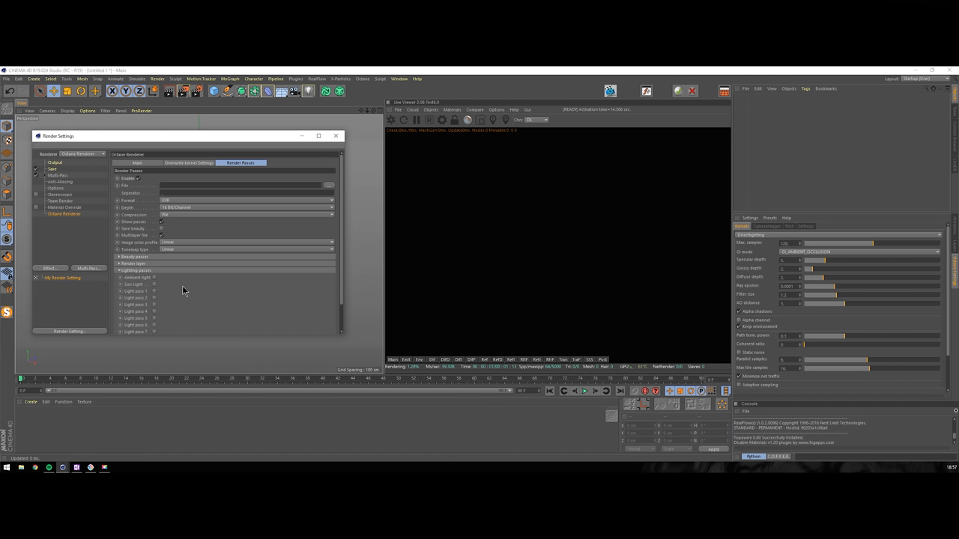
pyautogui.scroll(-3)
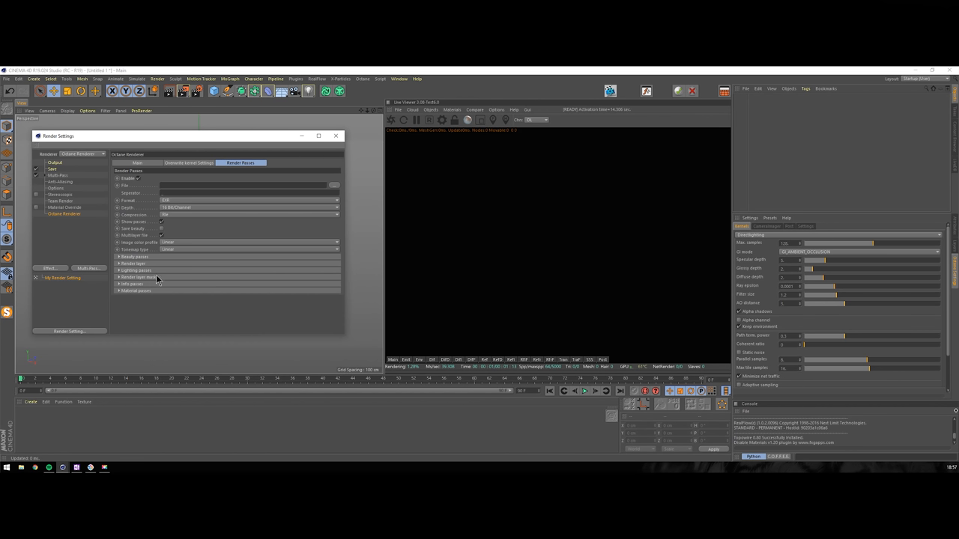
# Look through the render layer mask, info and material pass groups, then list recent scene files.
pyautogui.click(135, 277)
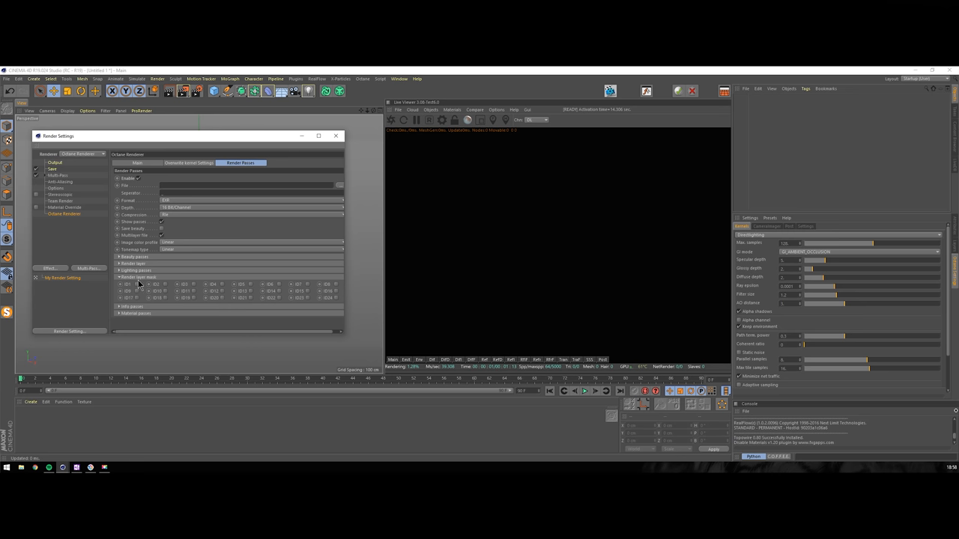
pyautogui.click(120, 276)
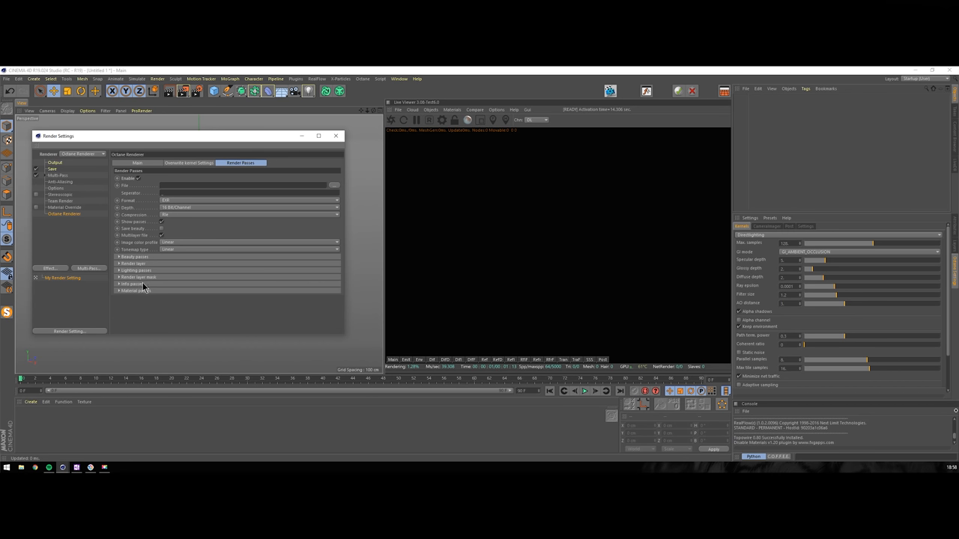
pyautogui.click(120, 283)
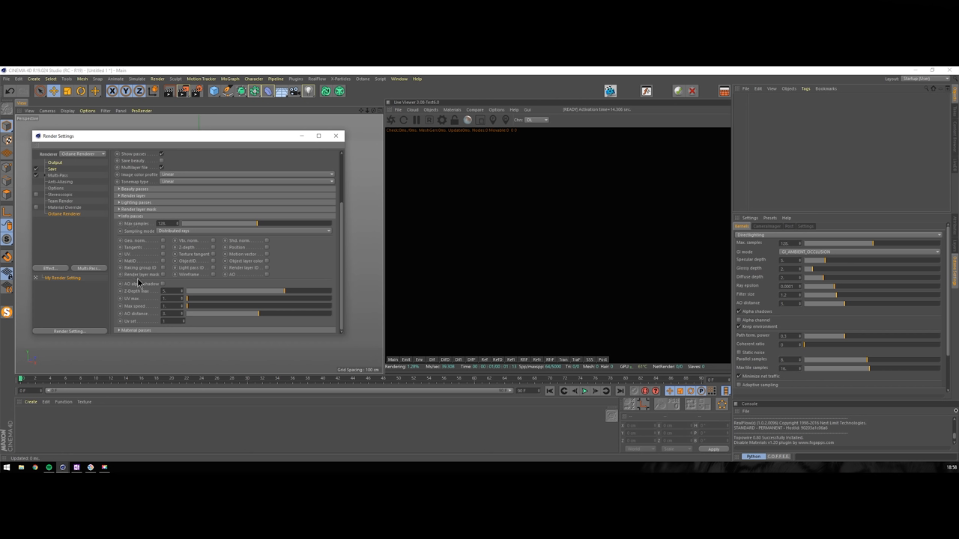
pyautogui.click(239, 162)
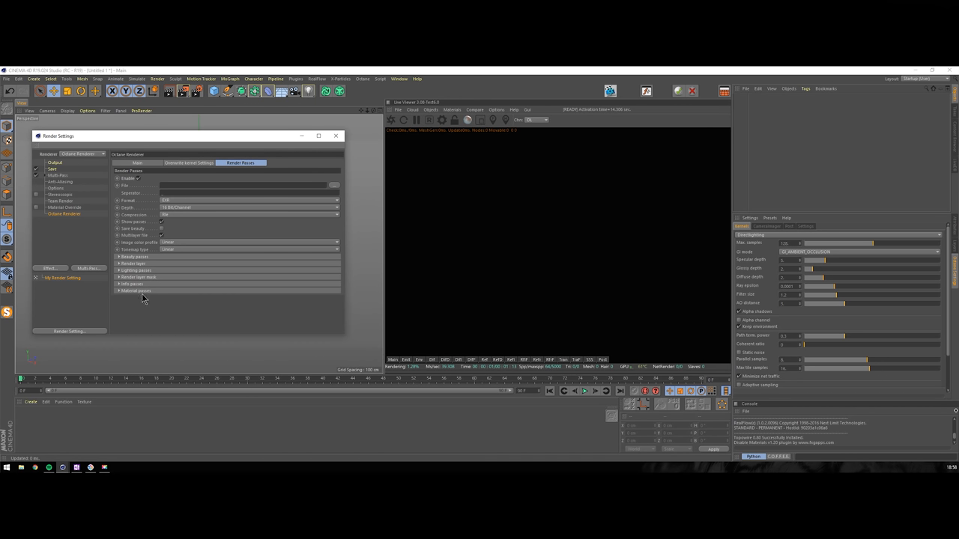
pyautogui.click(135, 290)
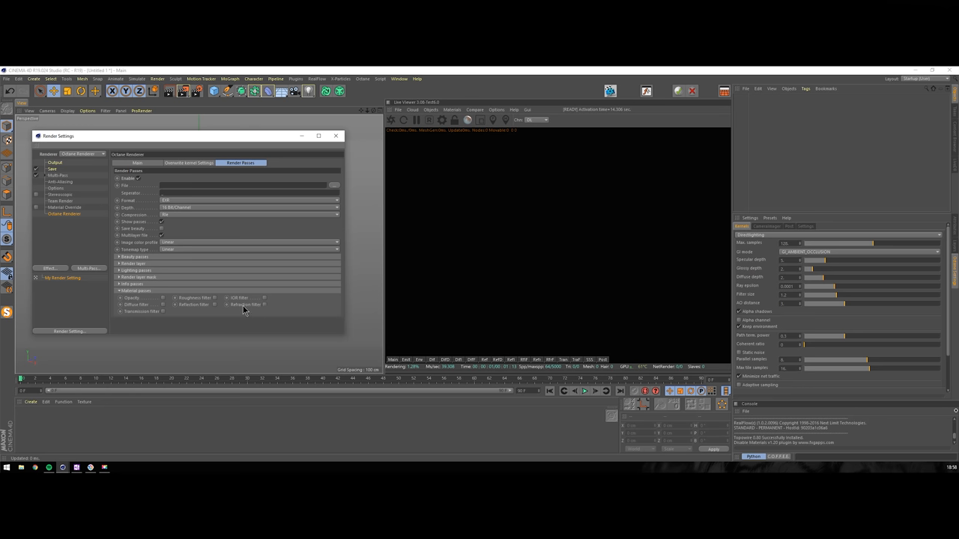
pyautogui.moveTo(158, 300)
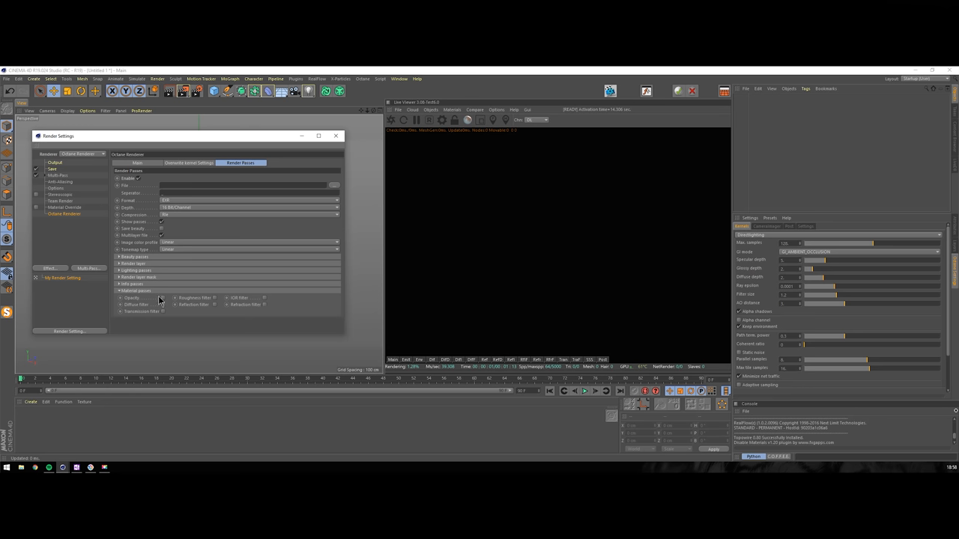
pyautogui.moveTo(143, 296)
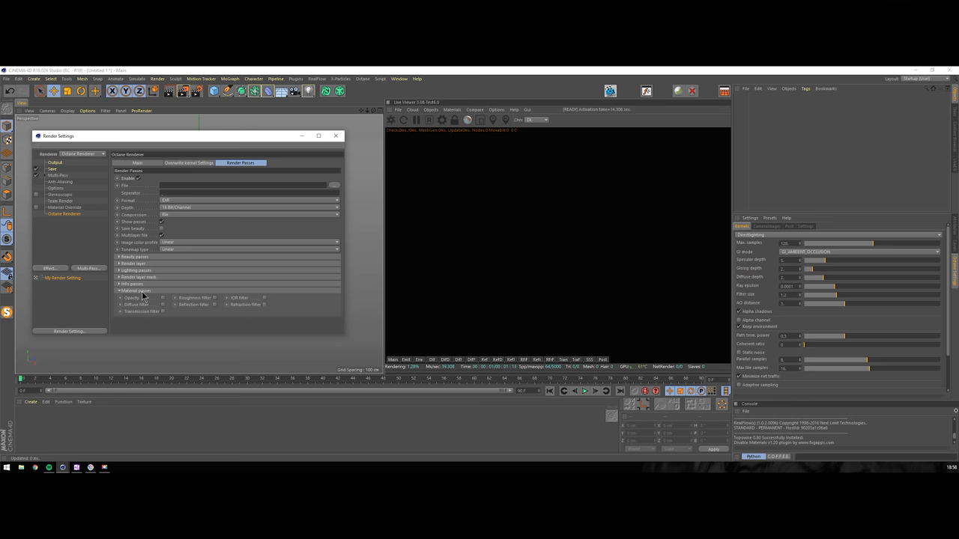
pyautogui.click(120, 290)
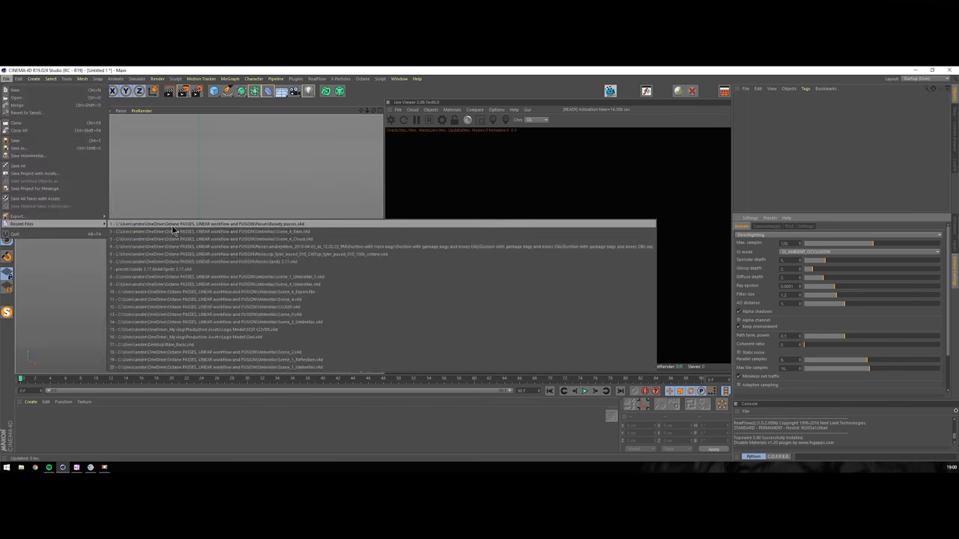
# Load the Octane passes demo scene and expand its beauty passes for the live viewer.
pyautogui.click(209, 223)
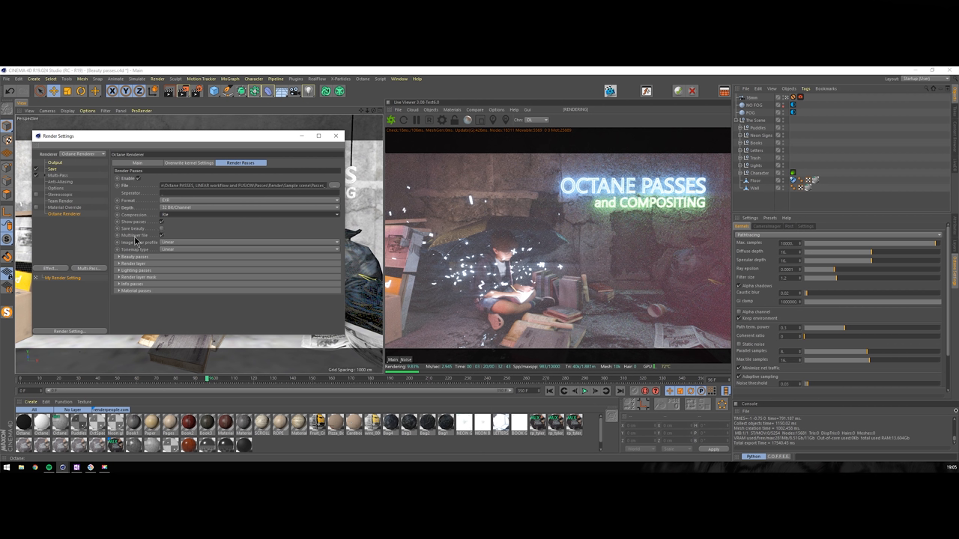
pyautogui.moveTo(162, 238)
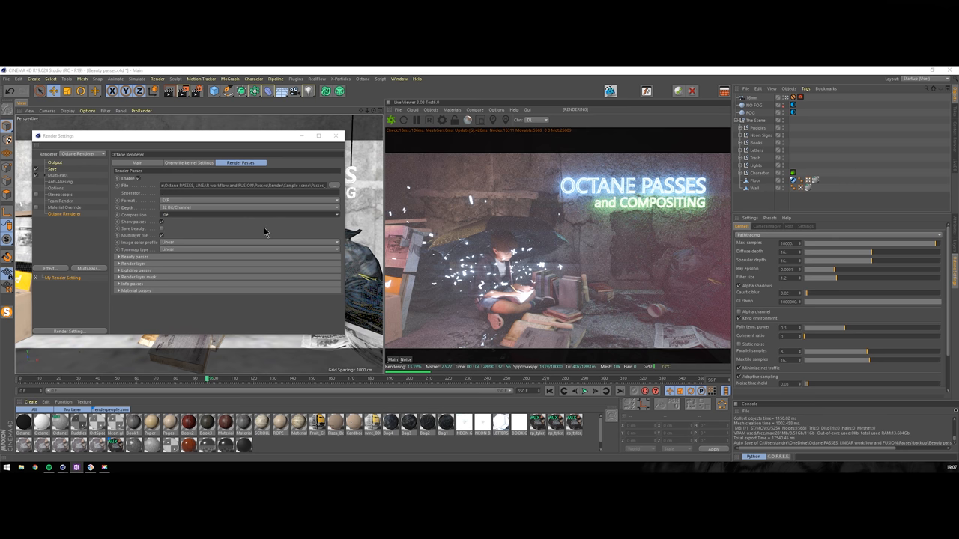
pyautogui.moveTo(171, 240)
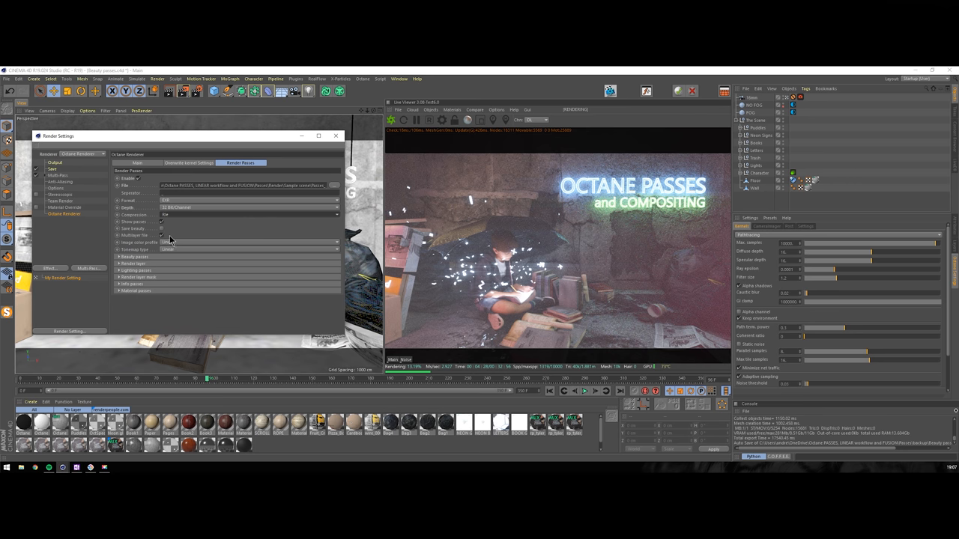
pyautogui.click(251, 248)
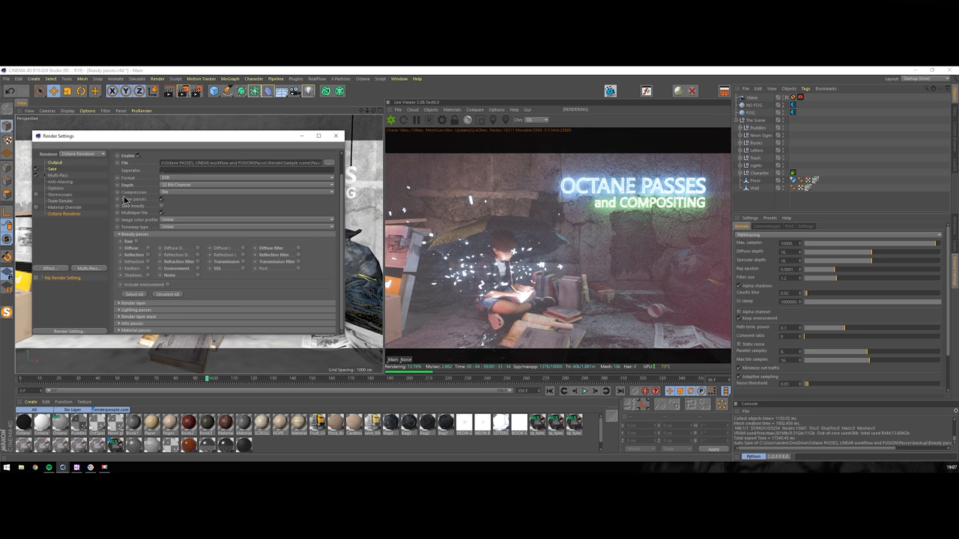
pyautogui.moveTo(185, 207)
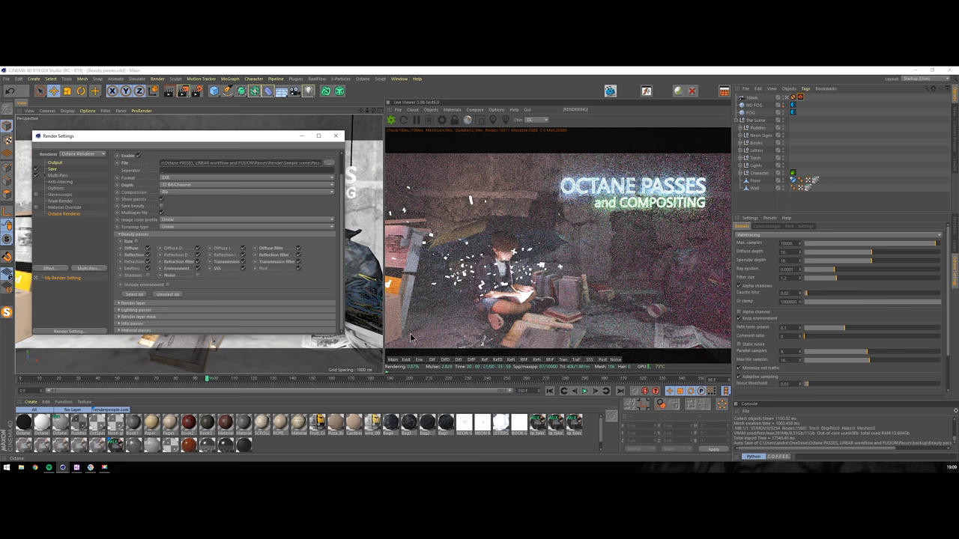
# Preview the beauty, reflection and diffuse-filter passes one by one in the live viewer.
pyautogui.click(404, 360)
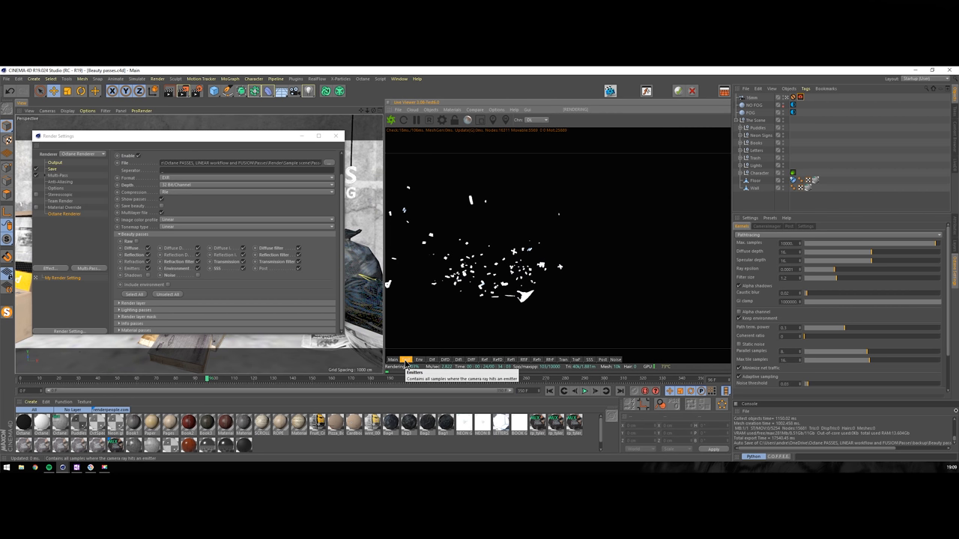
pyautogui.click(394, 360)
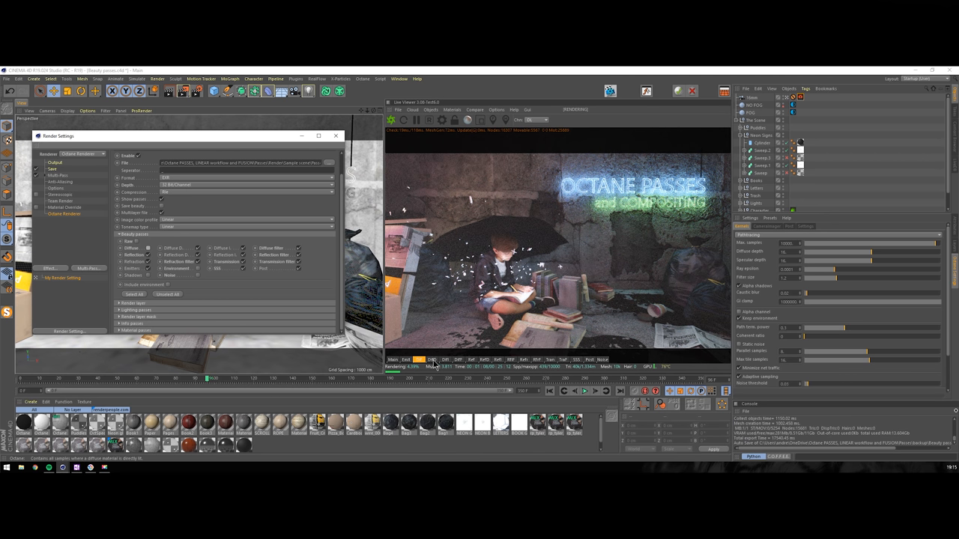
pyautogui.click(419, 359)
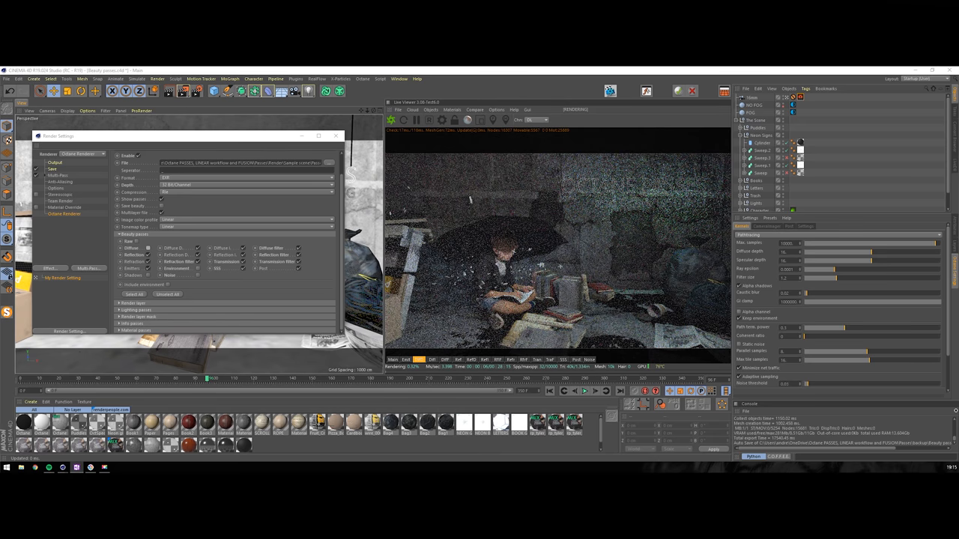
pyautogui.click(420, 359)
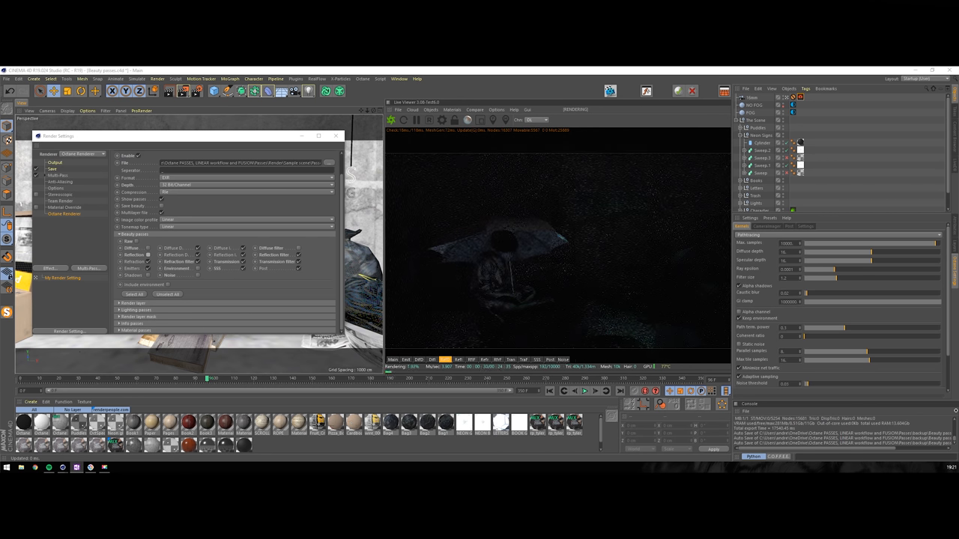
pyautogui.moveTo(458, 359)
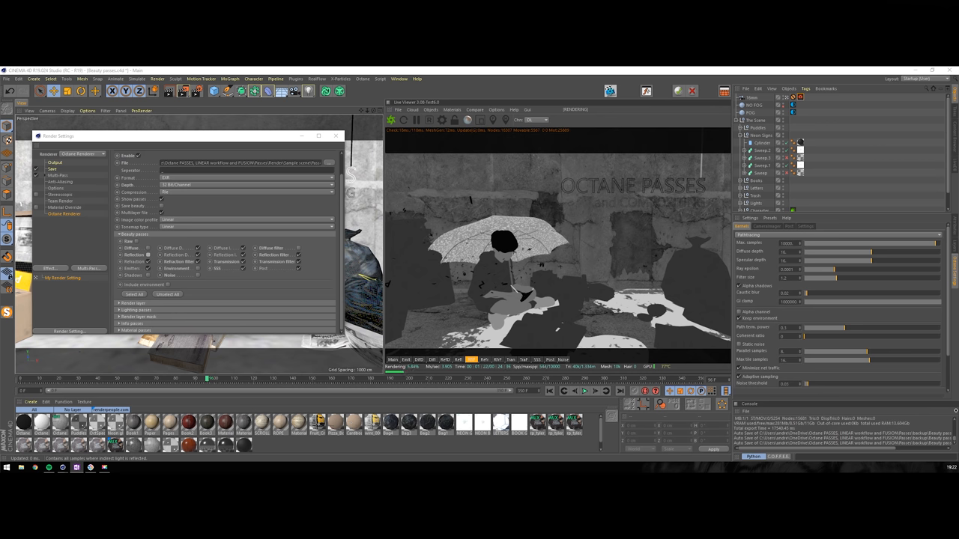
pyautogui.click(465, 359)
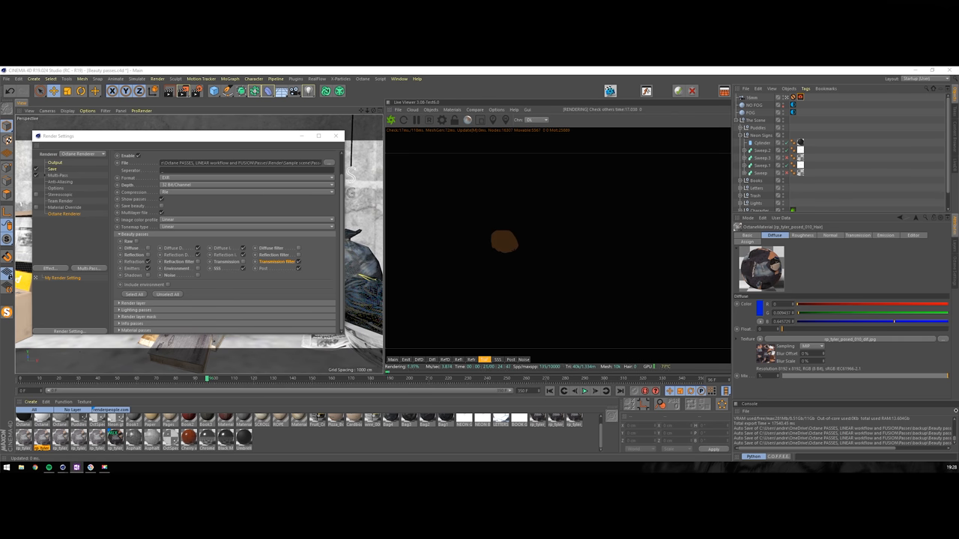
# Enable the light passes and preview a single light's contribution in the live viewer.
pyautogui.click(472, 360)
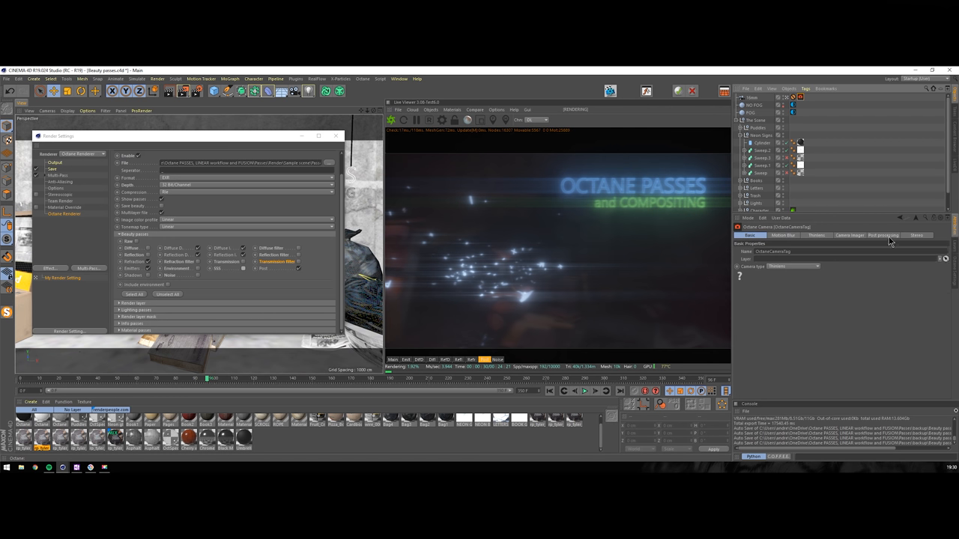
pyautogui.click(882, 235)
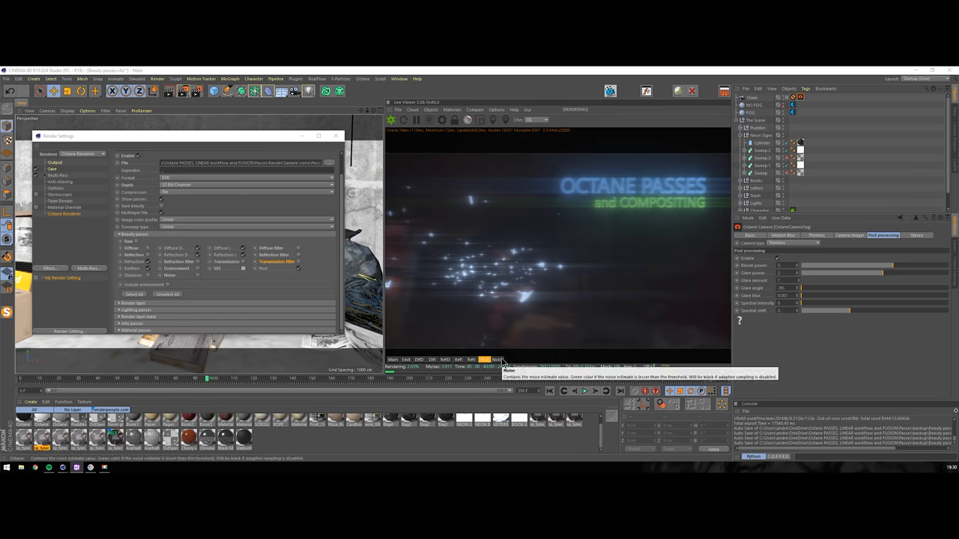
pyautogui.click(485, 360)
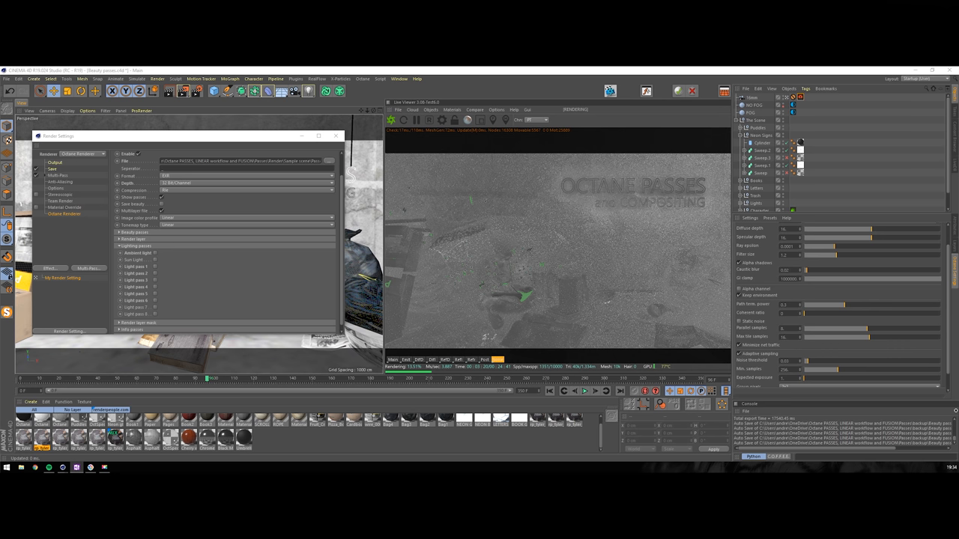
pyautogui.moveTo(756, 136)
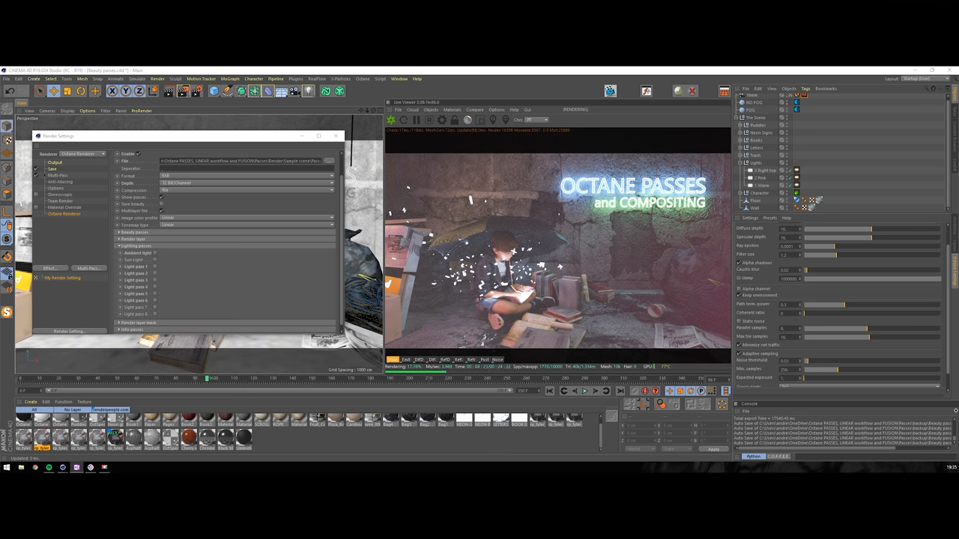
# Select a light, check its pass, then return the viewer to the full beauty render.
pyautogui.click(797, 192)
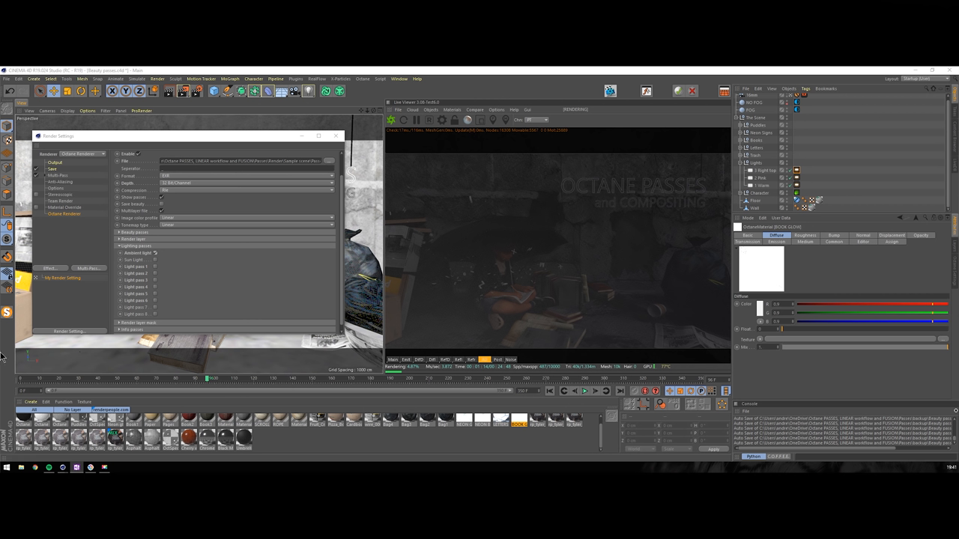
pyautogui.moveTo(153, 273)
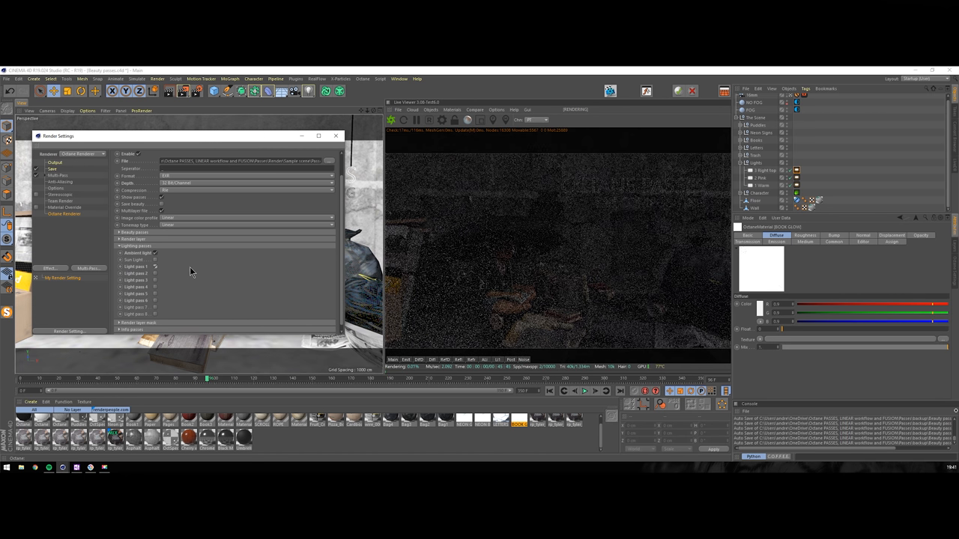
pyautogui.click(498, 359)
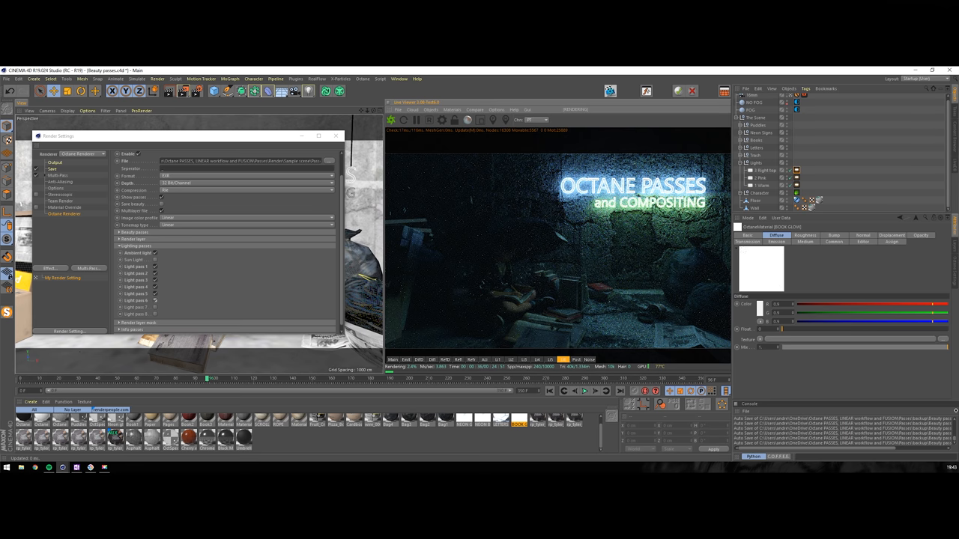
pyautogui.click(240, 163)
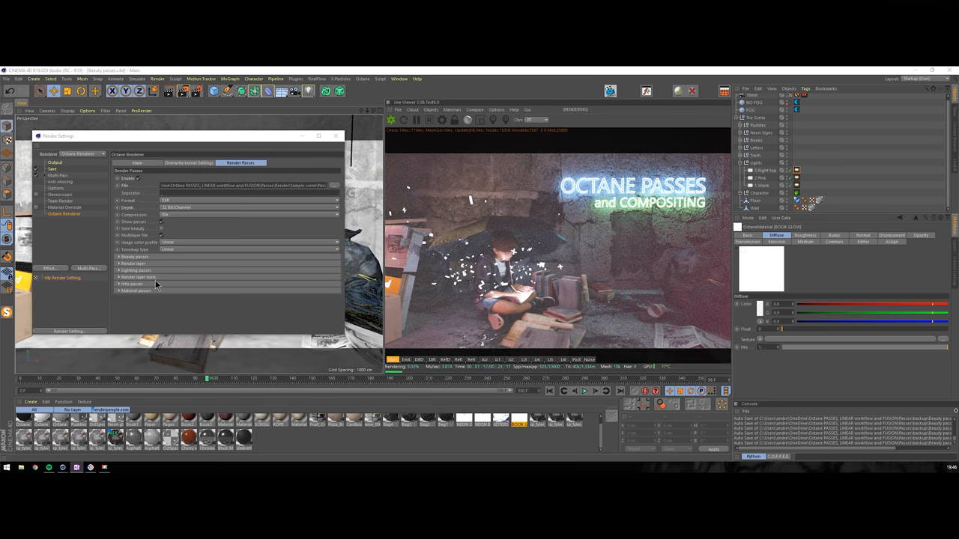
# Enable the info passes so the normals and Z-depth views can be previewed.
pyautogui.click(130, 284)
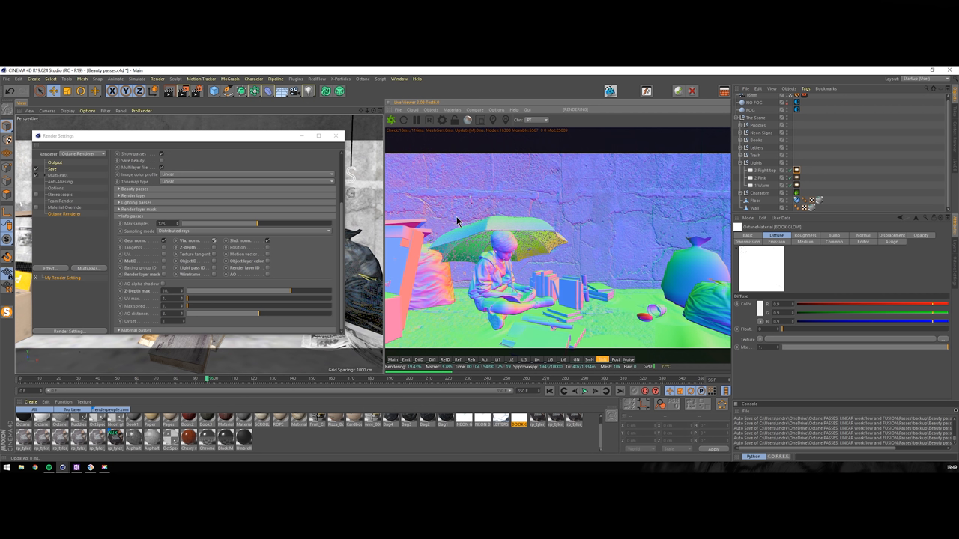
pyautogui.moveTo(596, 216)
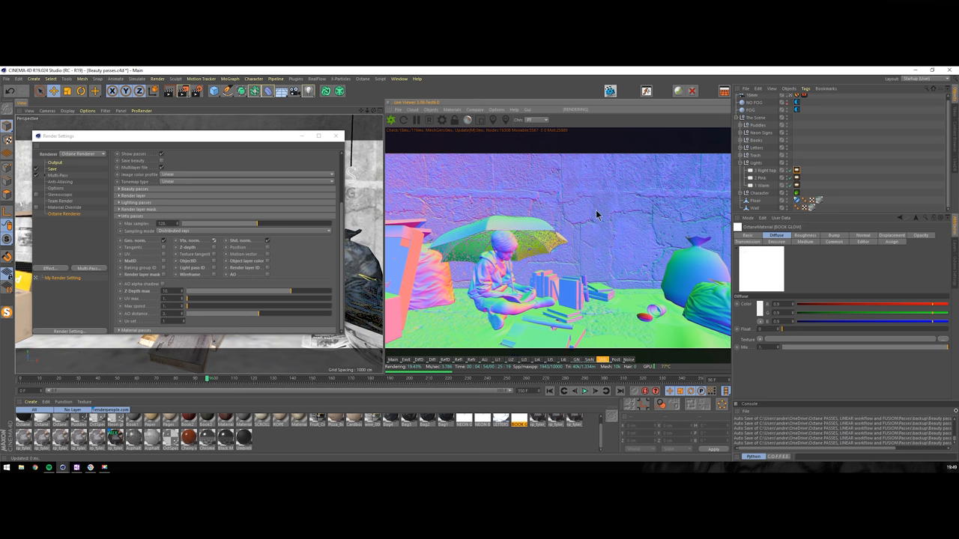
pyautogui.moveTo(596, 214)
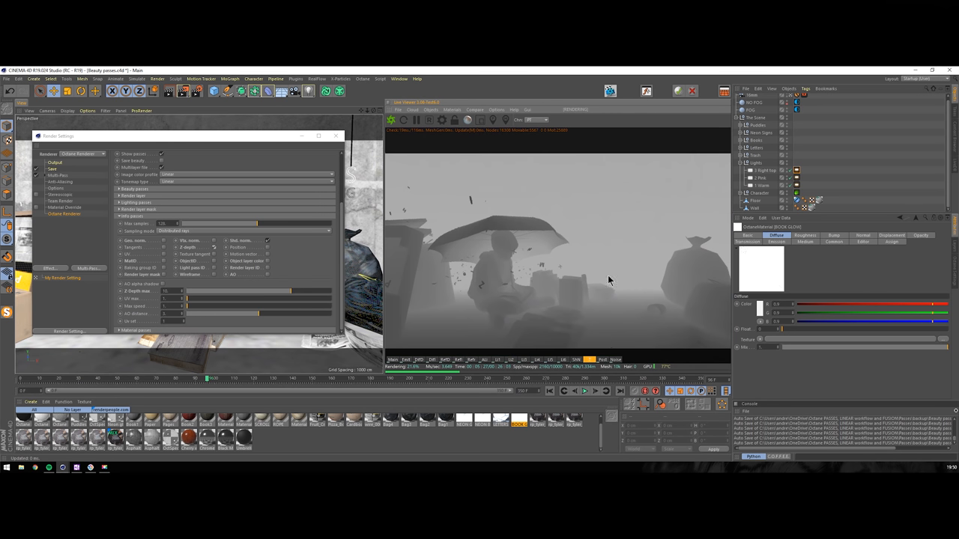
pyautogui.moveTo(493, 280)
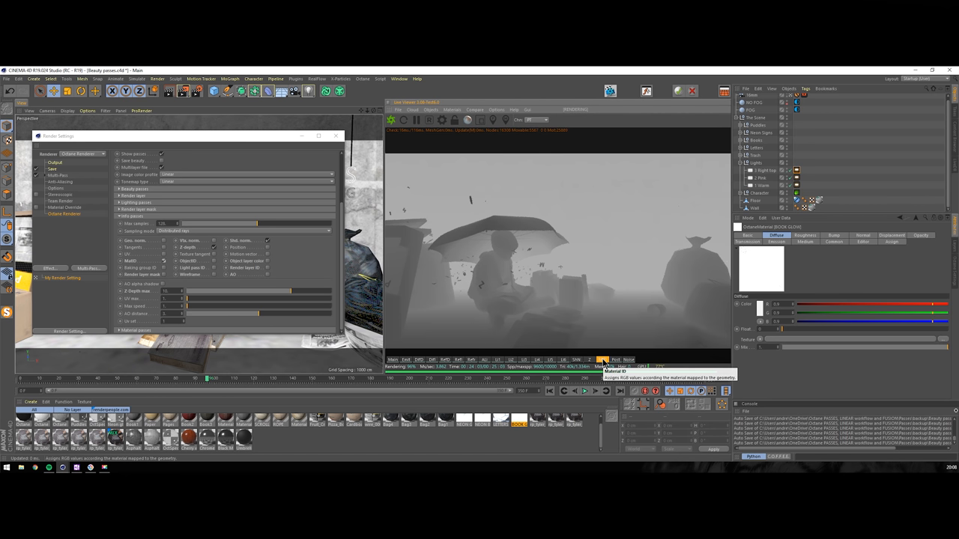
# Tag the character with an Octane object layer and give it its own mask colour.
pyautogui.click(603, 360)
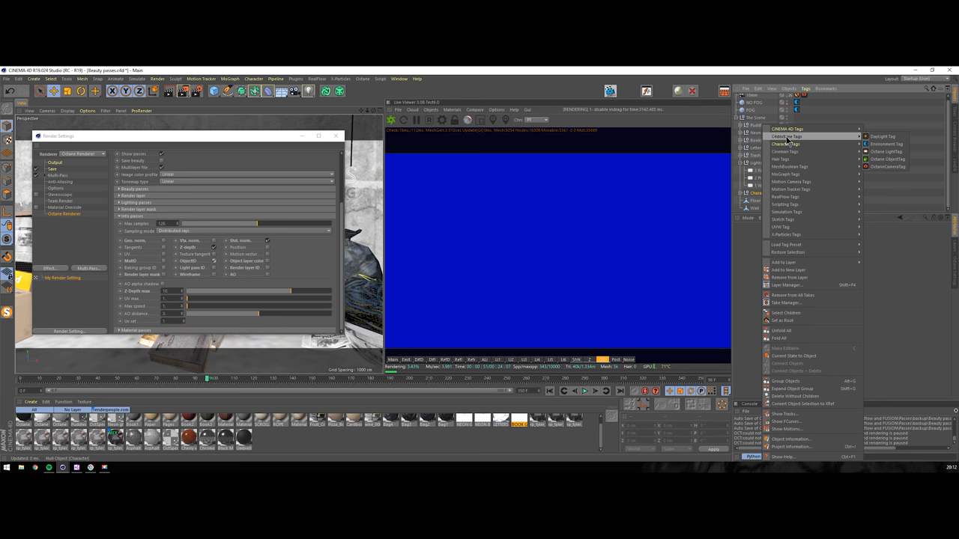
pyautogui.moveTo(887, 151)
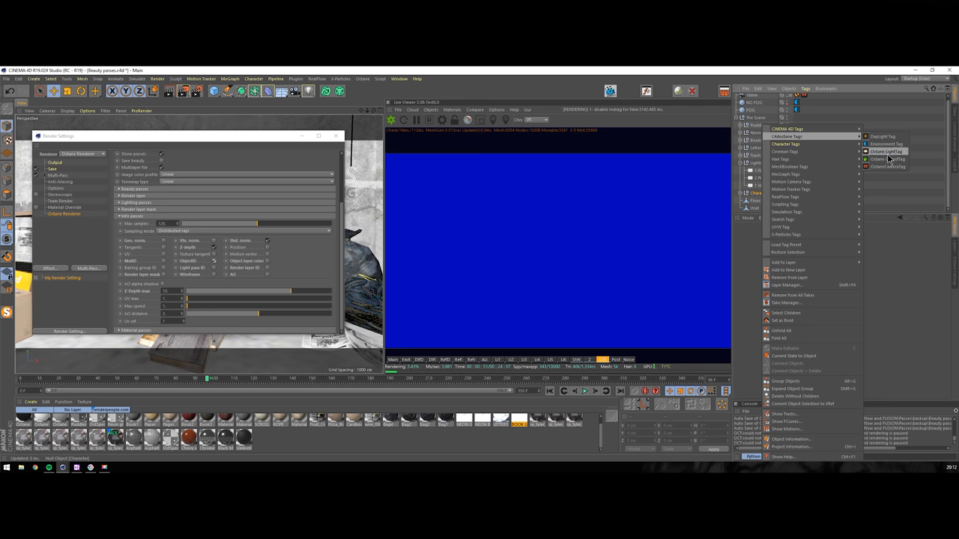
pyautogui.click(883, 158)
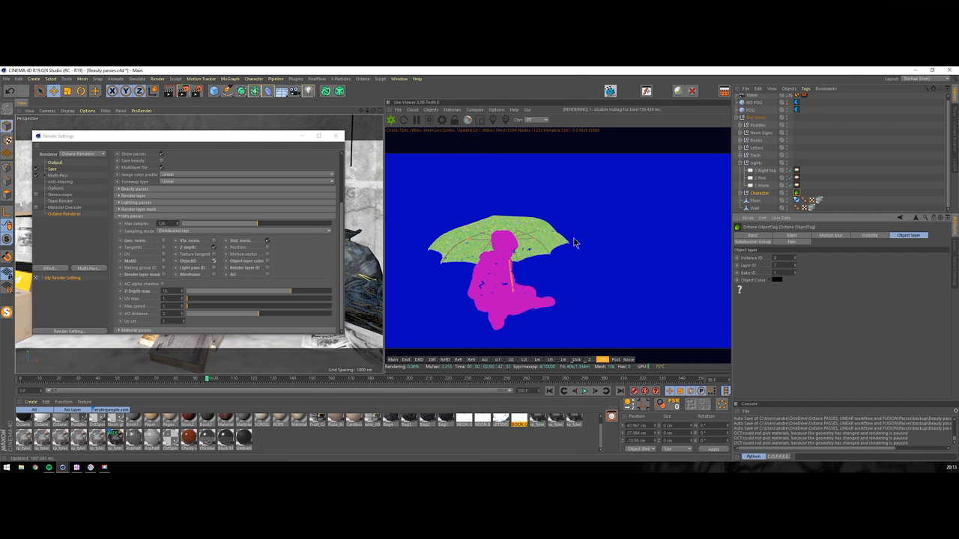
pyautogui.moveTo(497, 213)
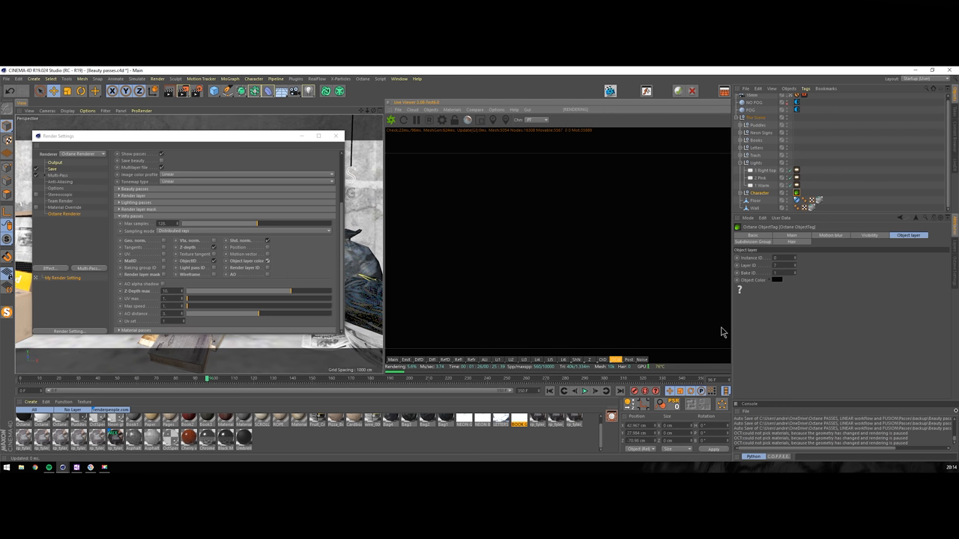
pyautogui.click(776, 280)
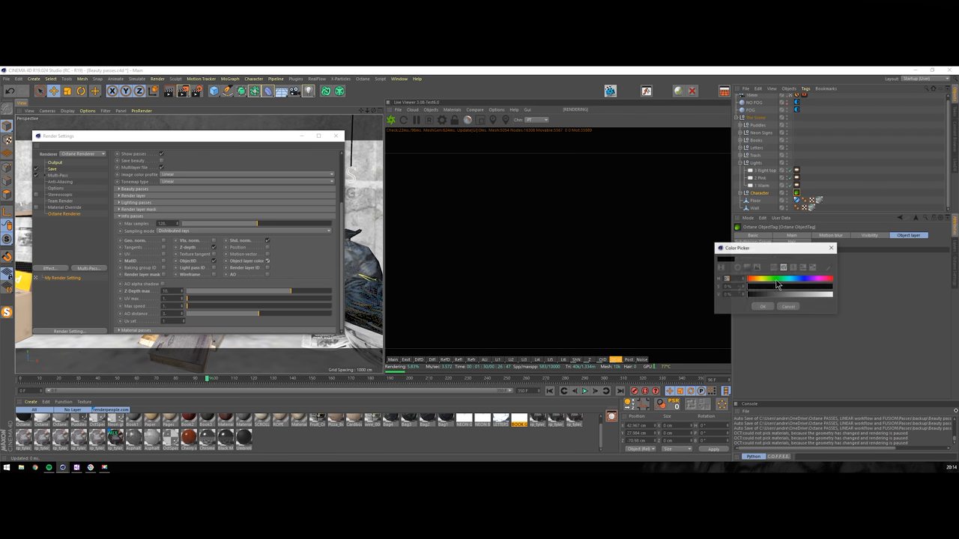
pyautogui.click(826, 293)
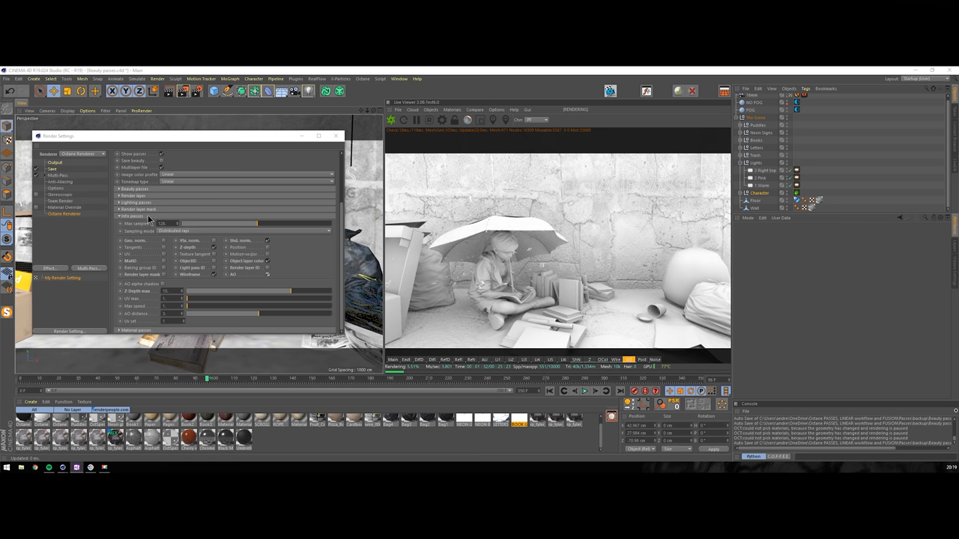
# Set the passes to save as a multilayer image and review the frame output settings.
pyautogui.click(241, 162)
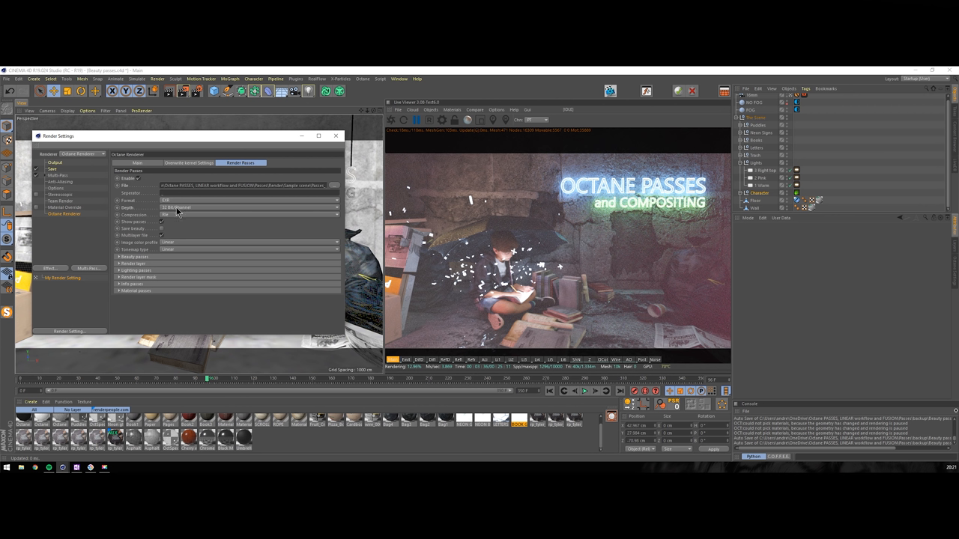
pyautogui.click(247, 206)
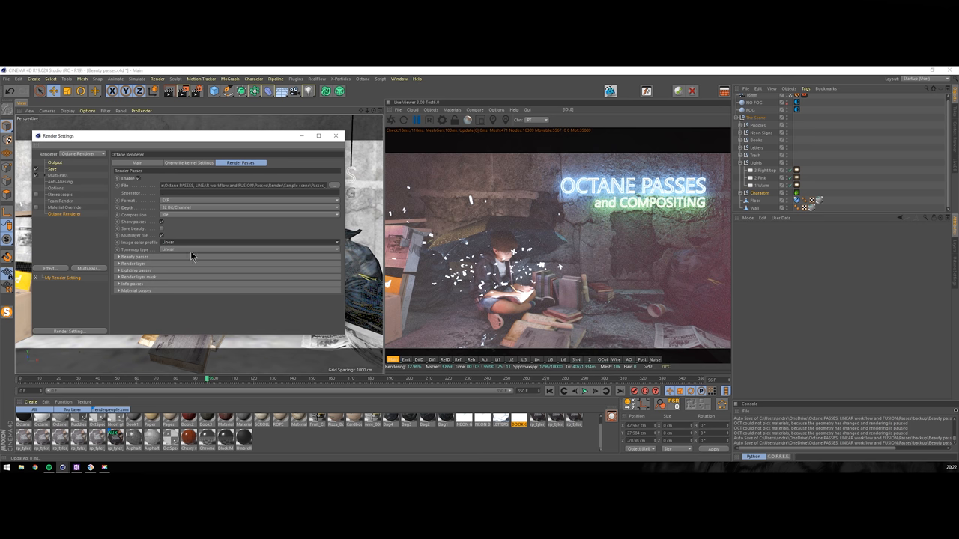
pyautogui.click(51, 169)
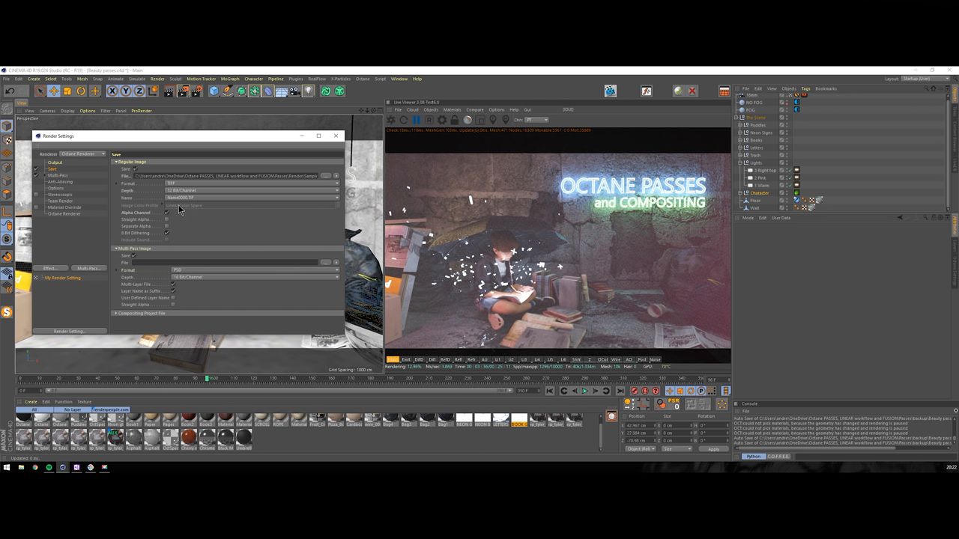
pyautogui.moveTo(192, 197)
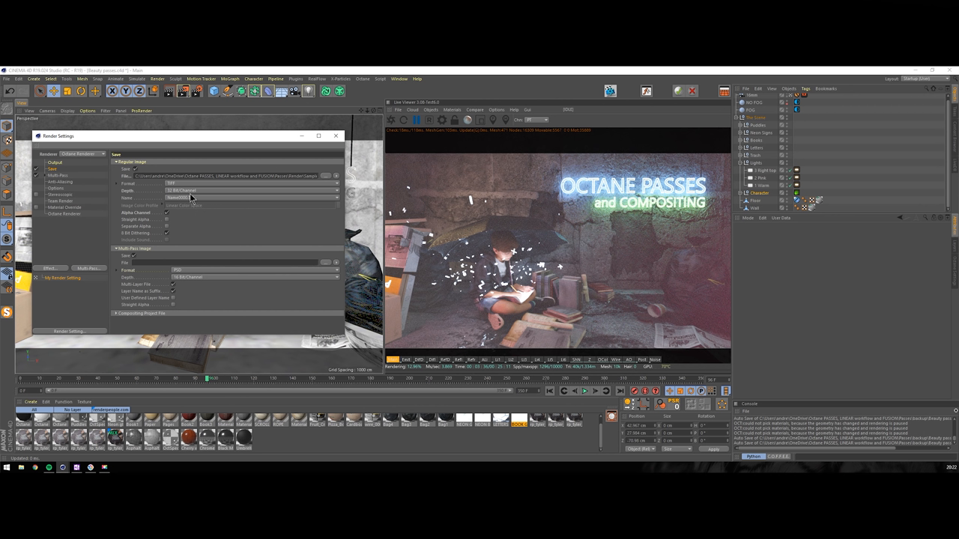
pyautogui.moveTo(133, 201)
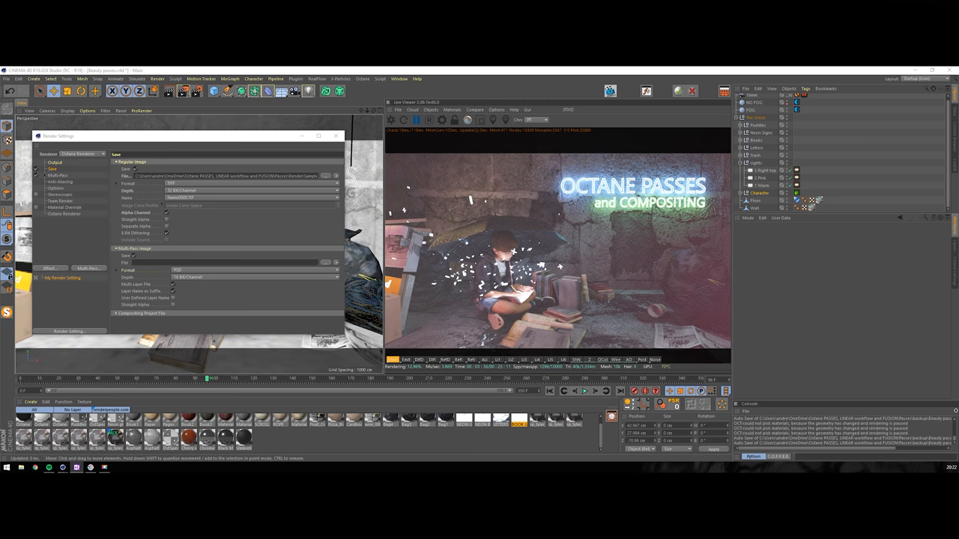
pyautogui.click(54, 162)
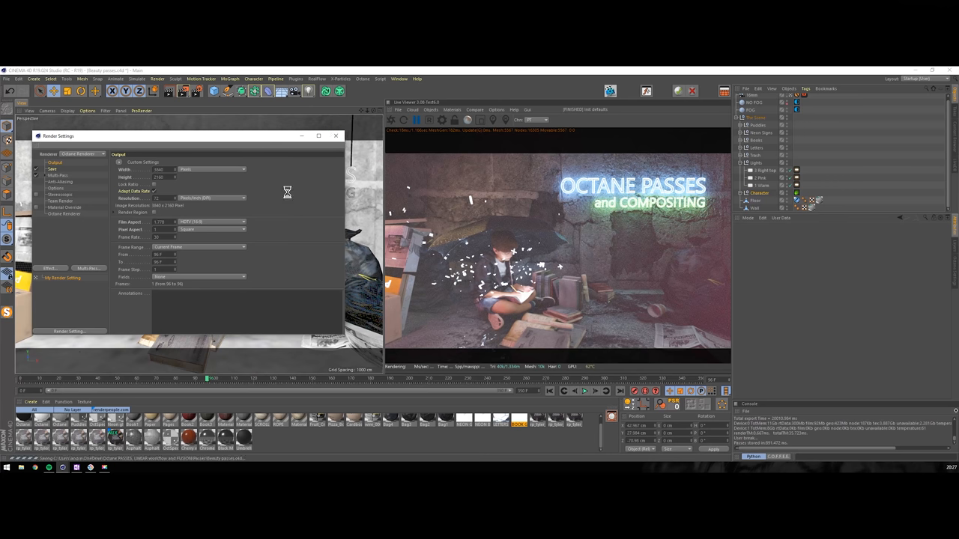
pyautogui.moveTo(183, 91)
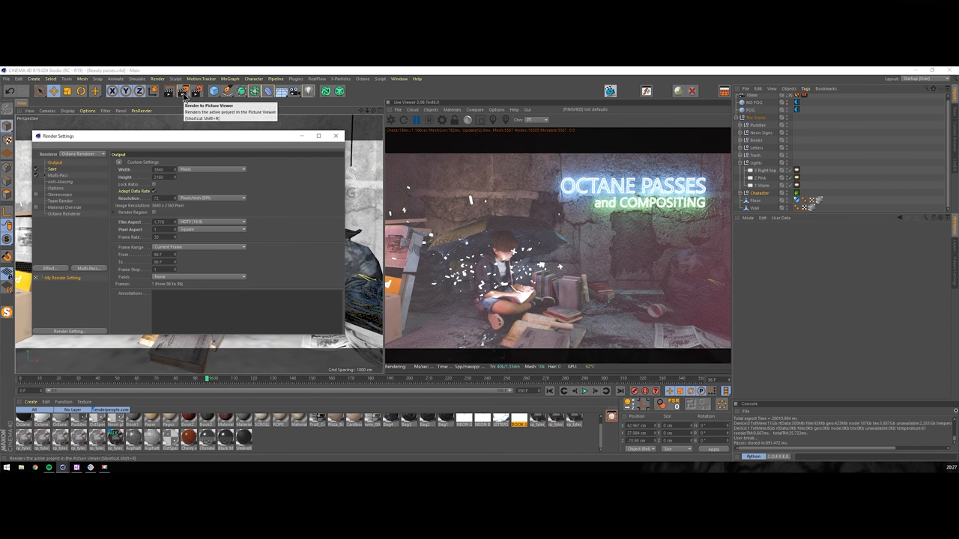
# Render all passes to the Picture Viewer and leave Cinema 4D for the desktop.
pyautogui.click(183, 91)
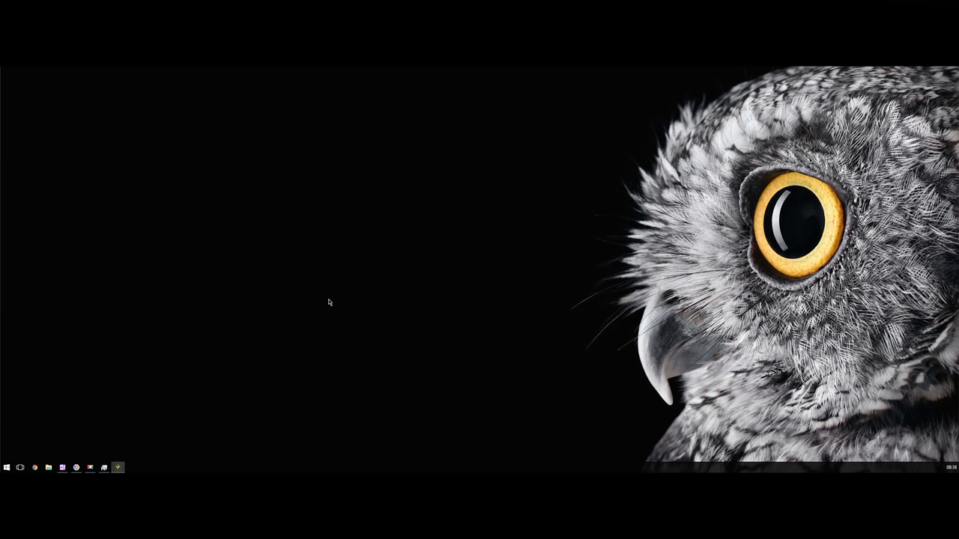
pyautogui.moveTo(314, 314)
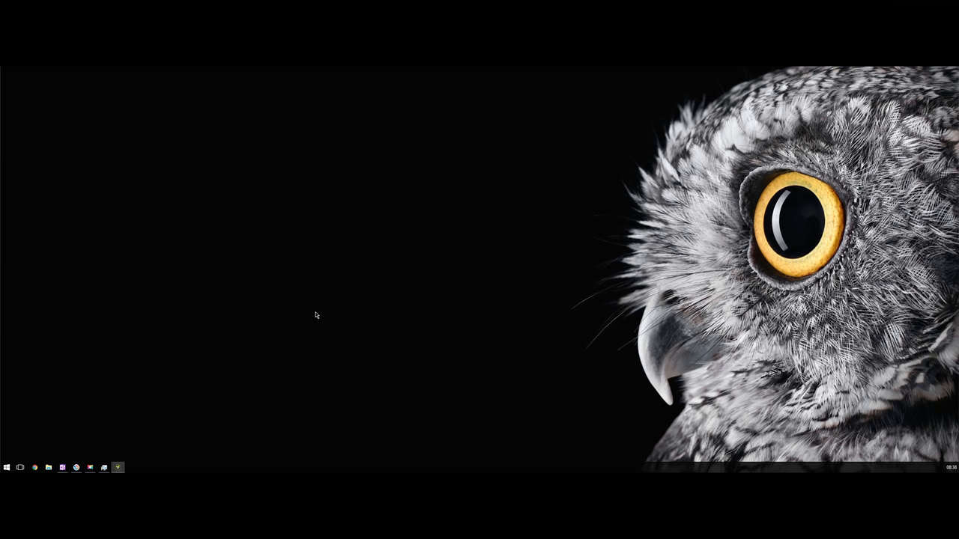
pyautogui.moveTo(297, 329)
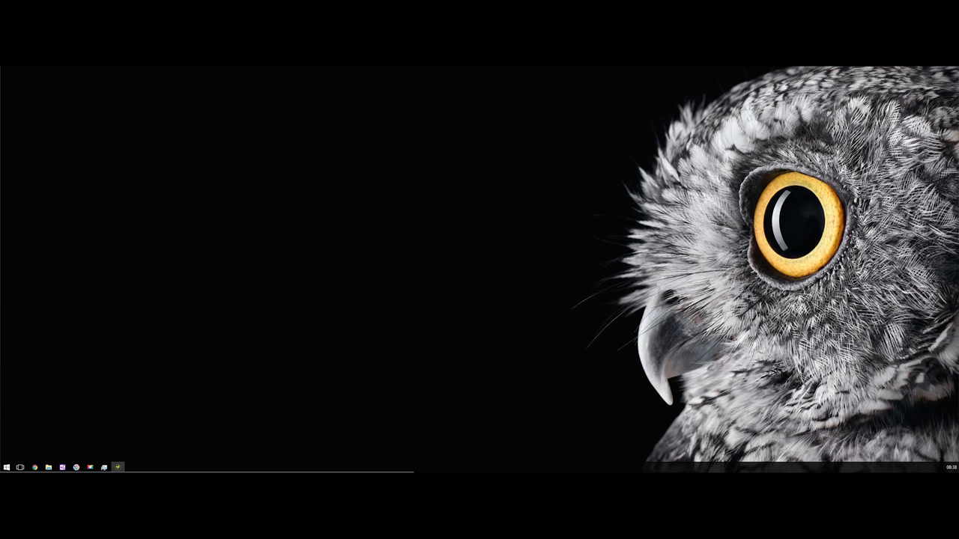
# Load the multi-layer EXR render into Fusion and expand its channel assignments.
pyautogui.click(117, 468)
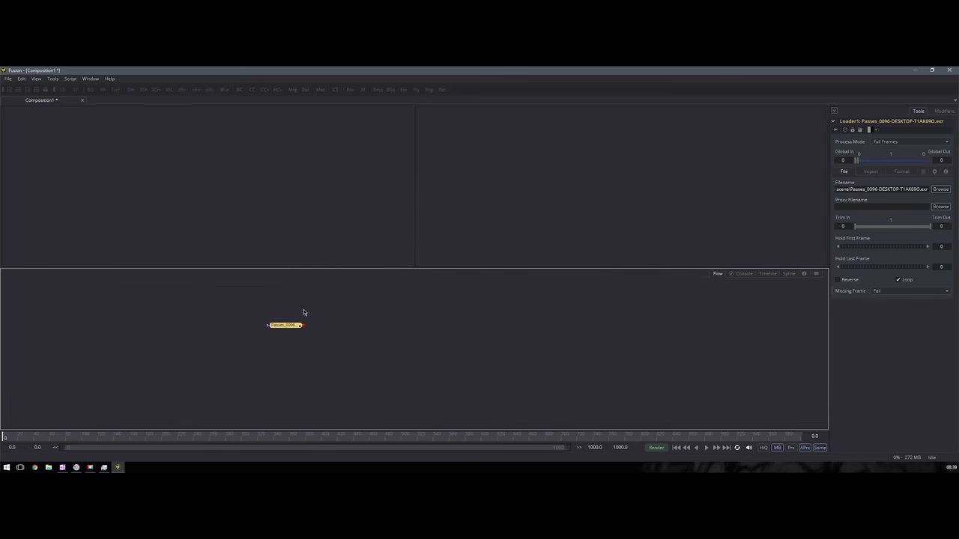
pyautogui.moveTo(283, 324); pyautogui.dragTo(163, 320)
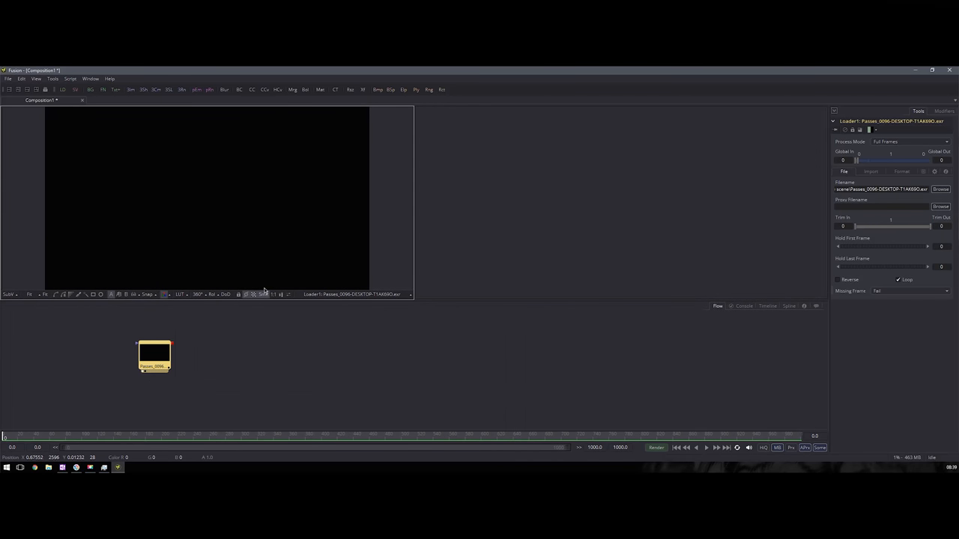
pyautogui.moveTo(225, 238)
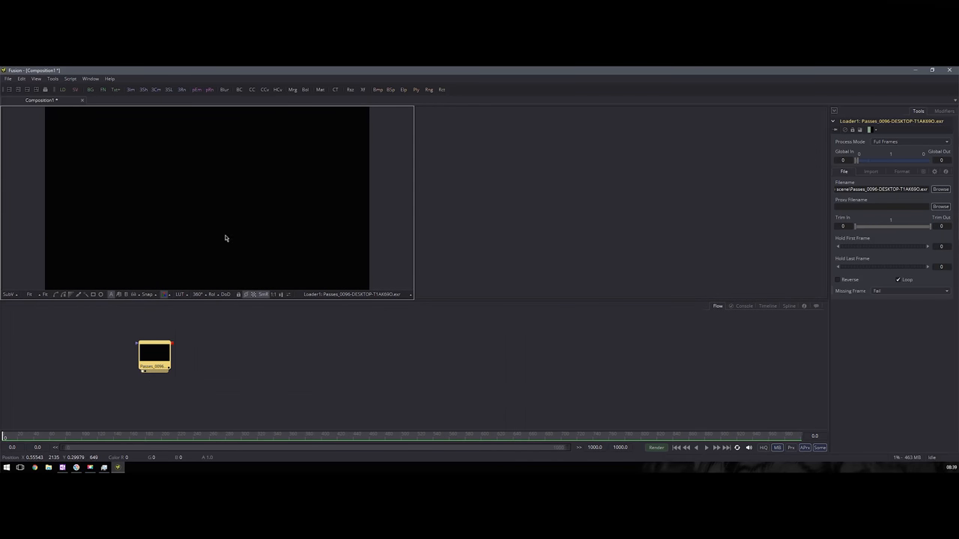
pyautogui.moveTo(285, 226)
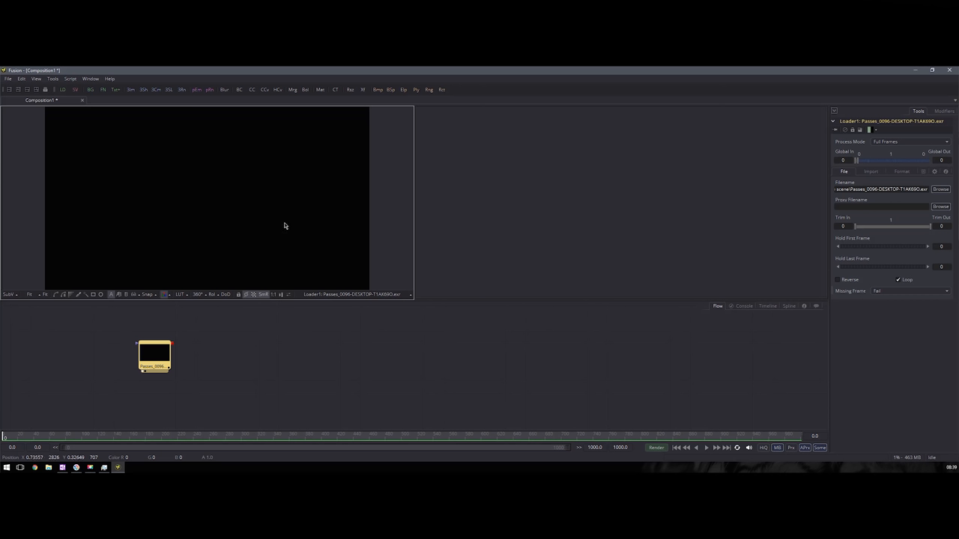
pyautogui.moveTo(323, 185)
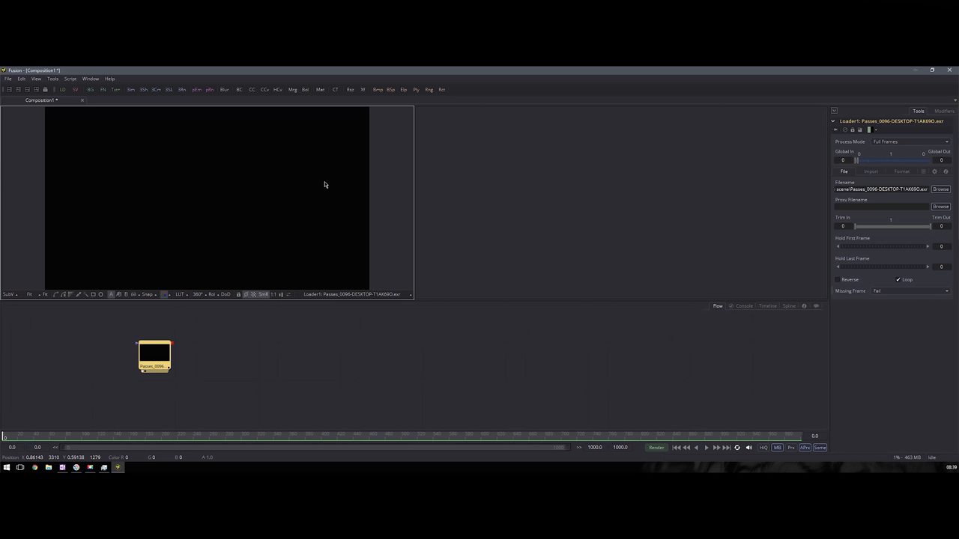
pyautogui.moveTo(238, 169)
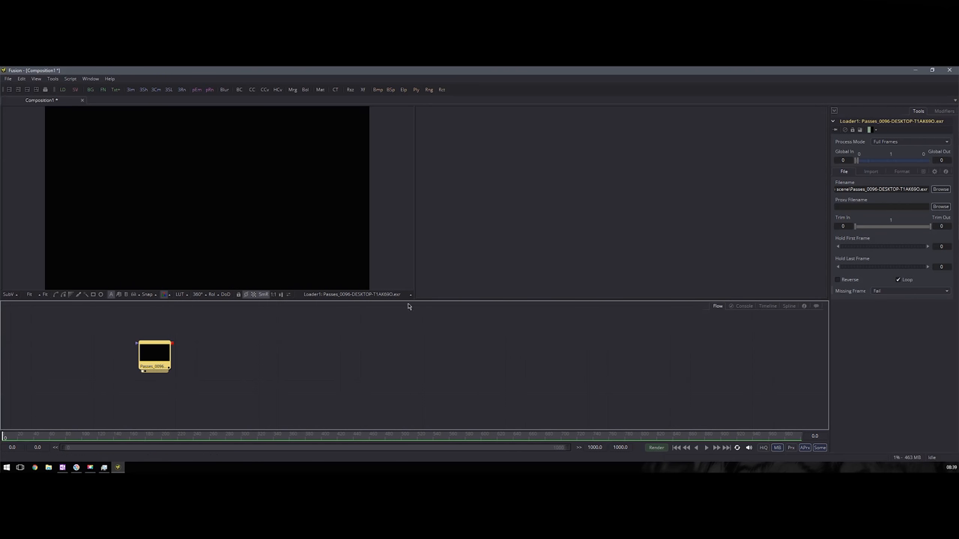
pyautogui.click(902, 171)
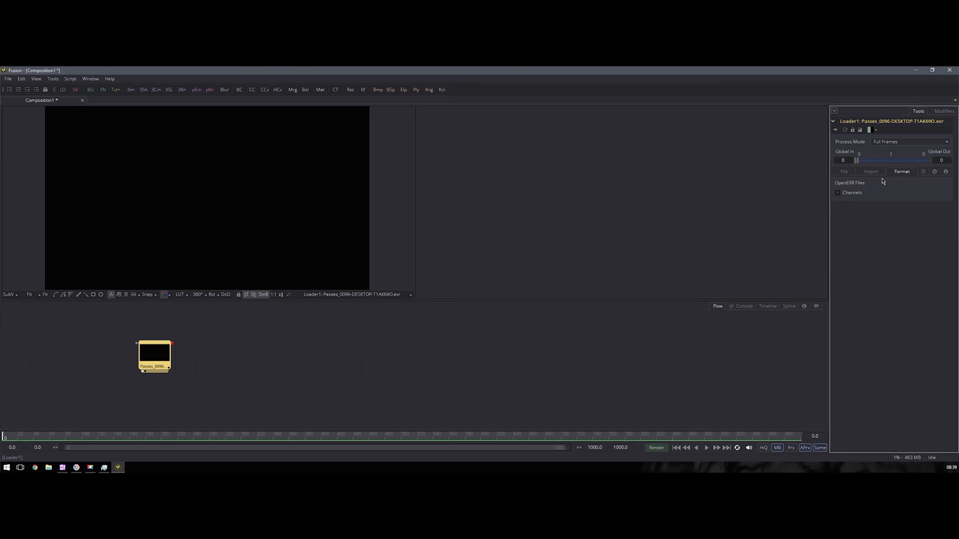
pyautogui.click(851, 192)
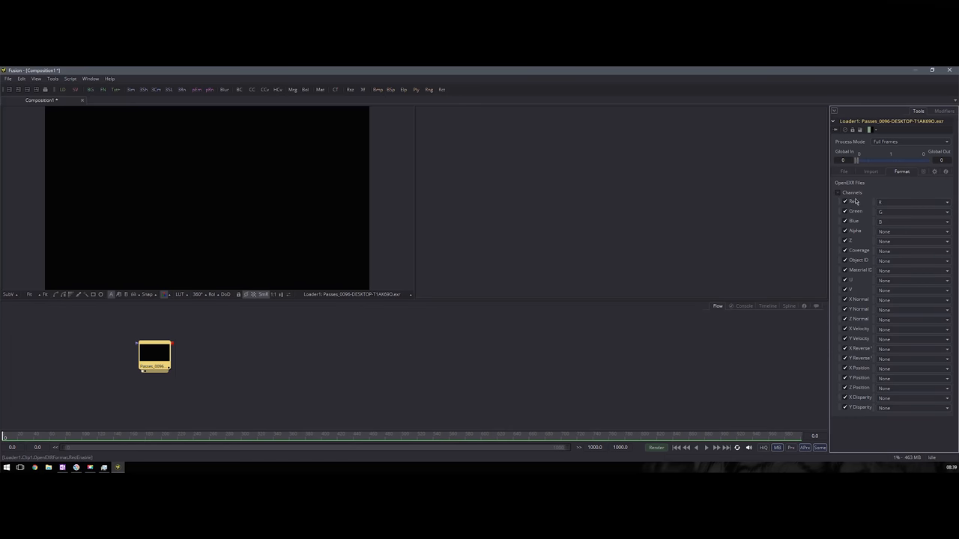
pyautogui.moveTo(855, 201)
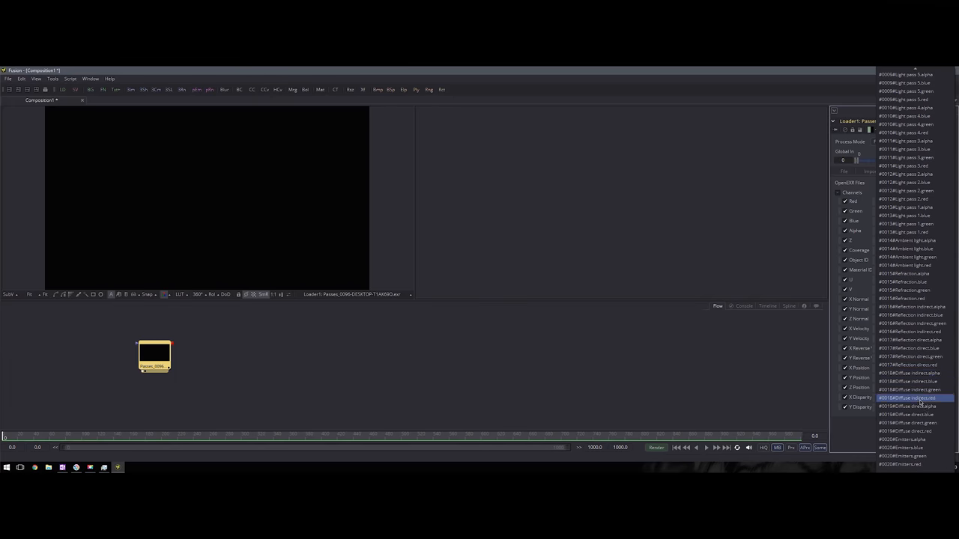
# Map the diffuse pass layers onto the Loader's red, green and blue channels.
pyautogui.scroll(3)
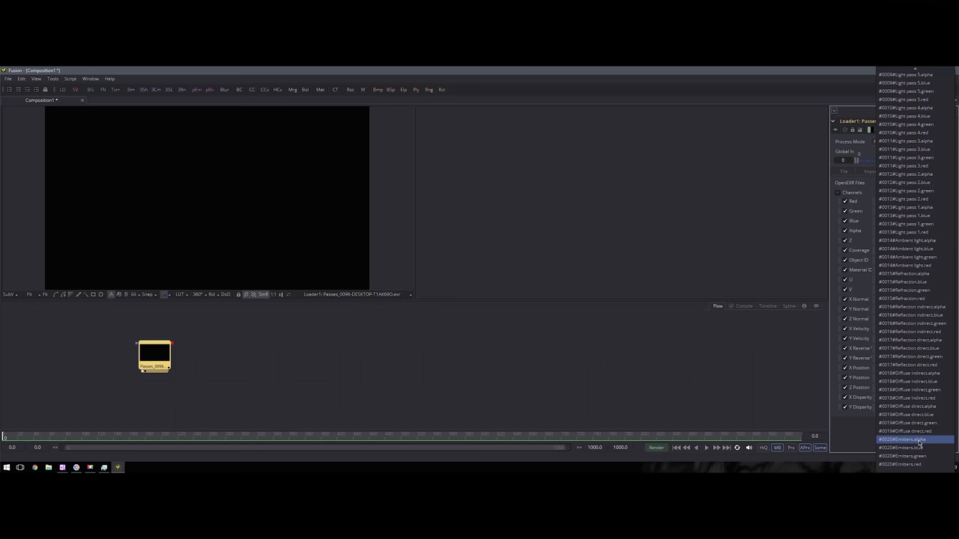
pyautogui.click(906, 431)
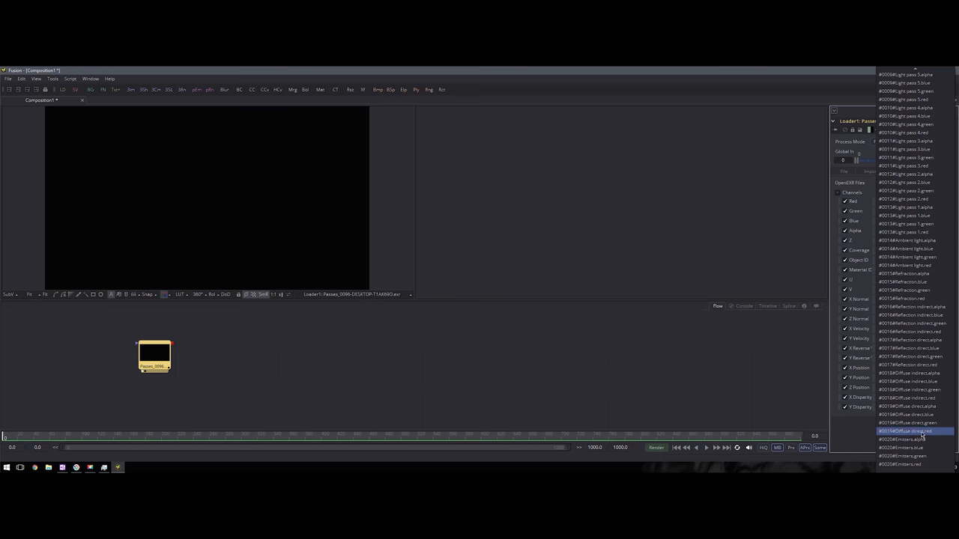
pyautogui.click(905, 431)
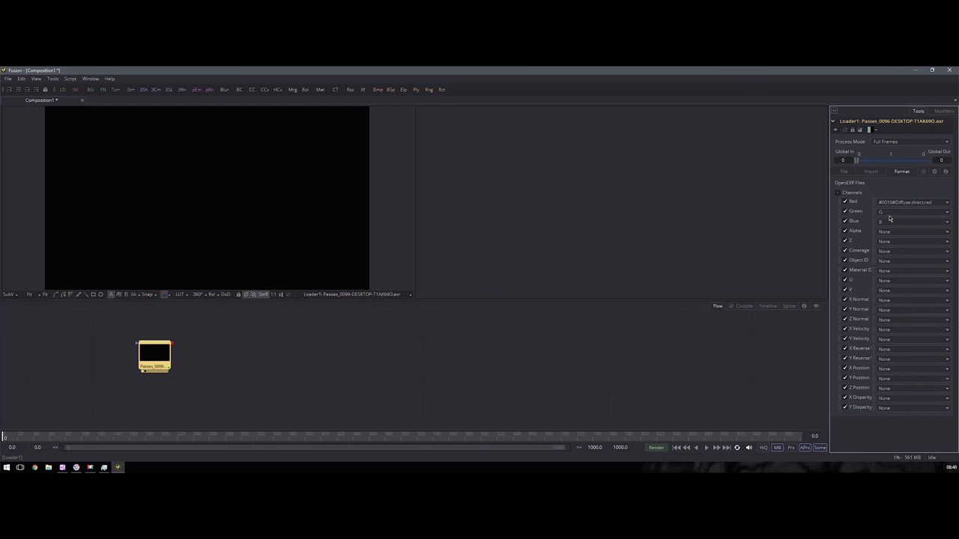
pyautogui.click(912, 211)
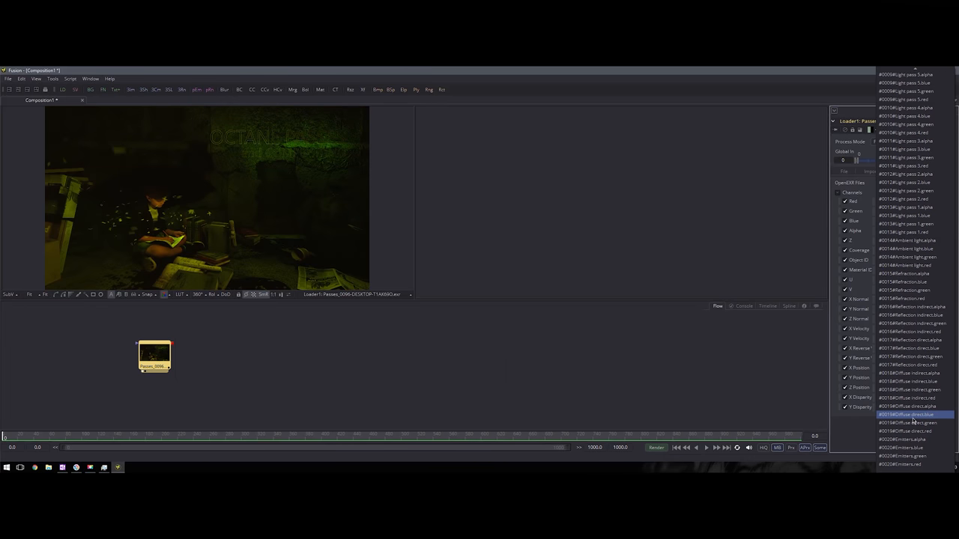
pyautogui.click(906, 415)
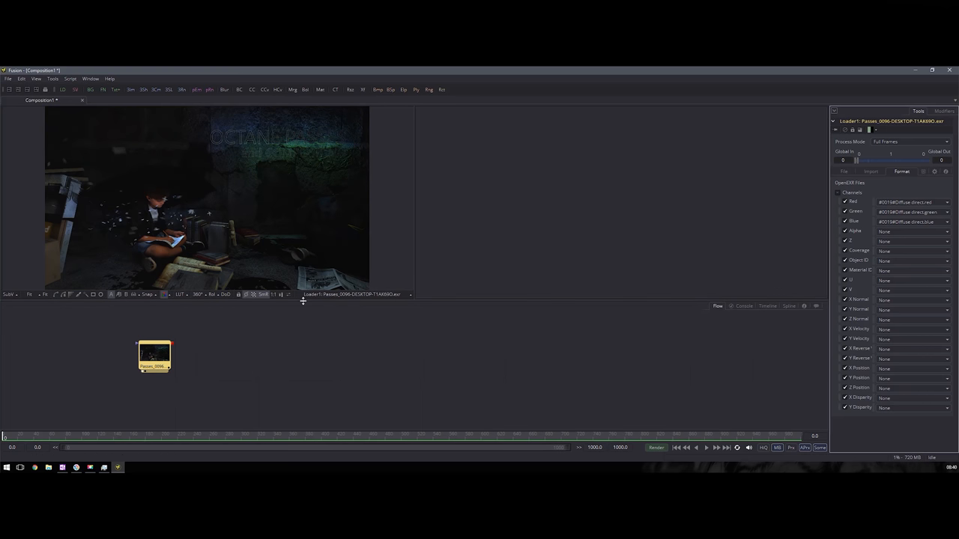
pyautogui.moveTo(208, 225)
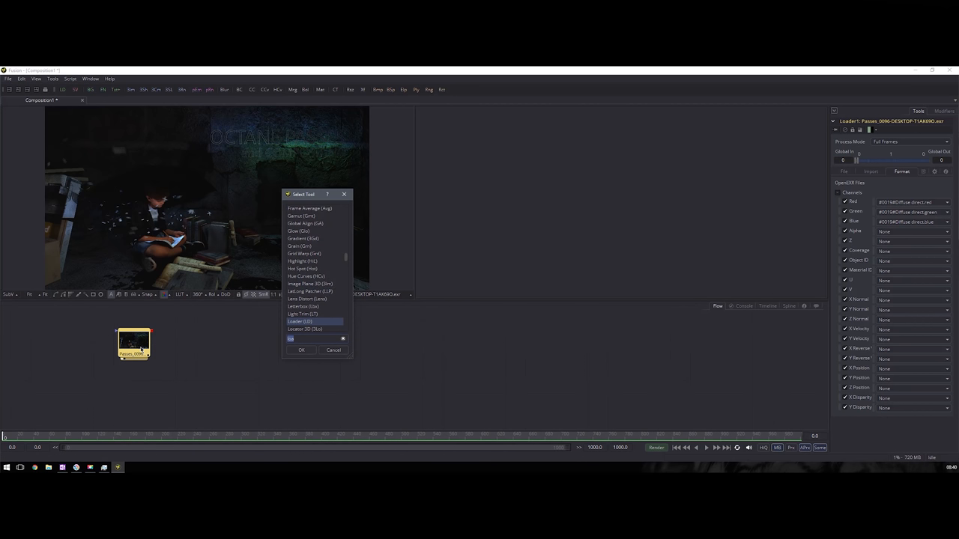
# Add a Gamut tool after the Loader with output space set to sRGB.
pyautogui.click(301, 351)
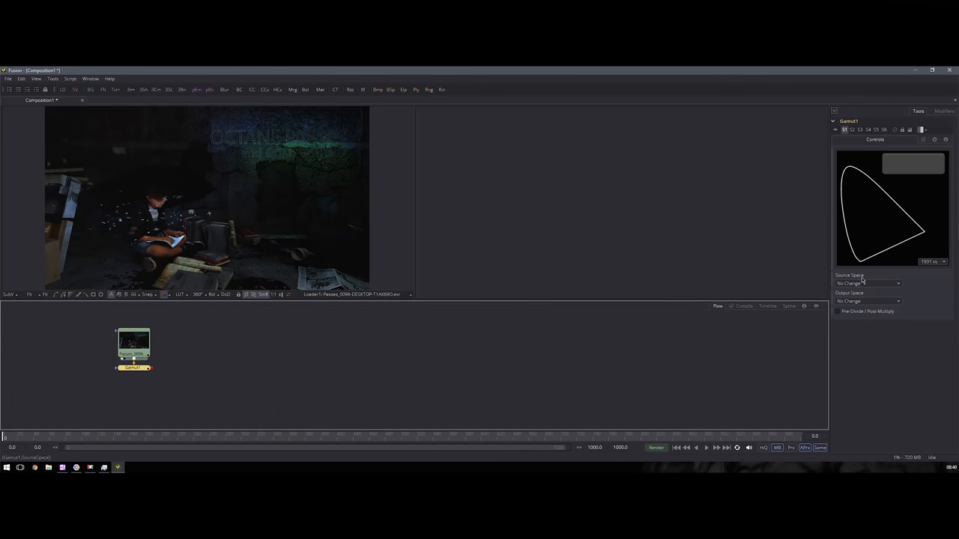
pyautogui.click(866, 283)
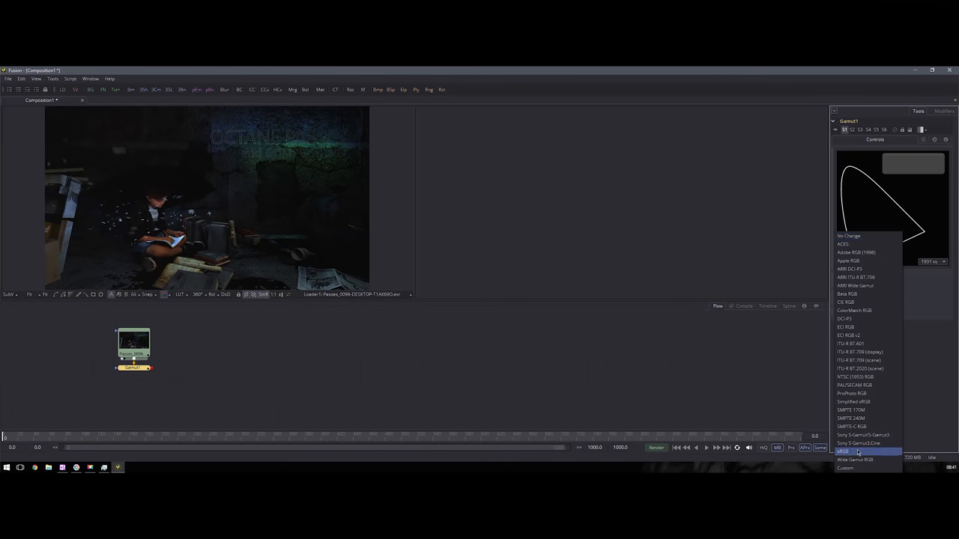
pyautogui.click(845, 449)
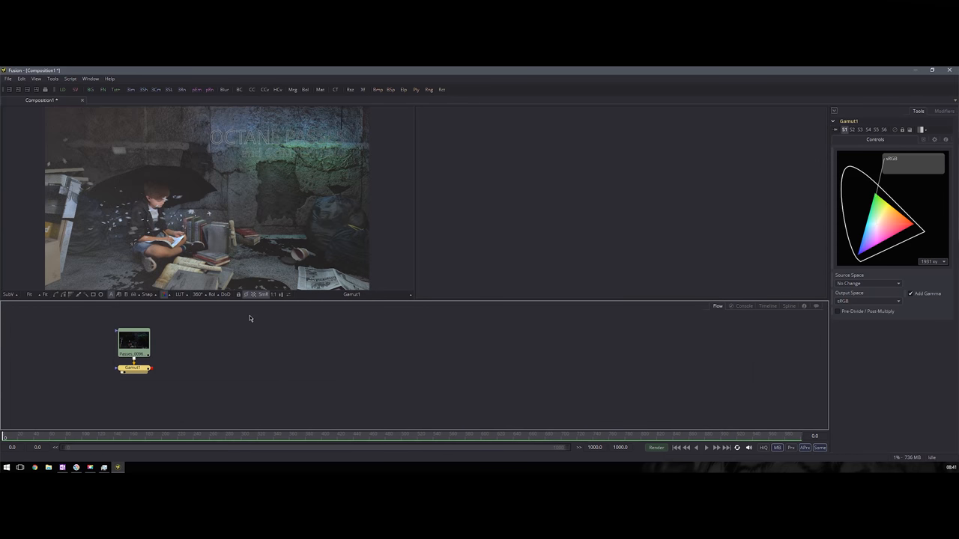
pyautogui.moveTo(305, 330)
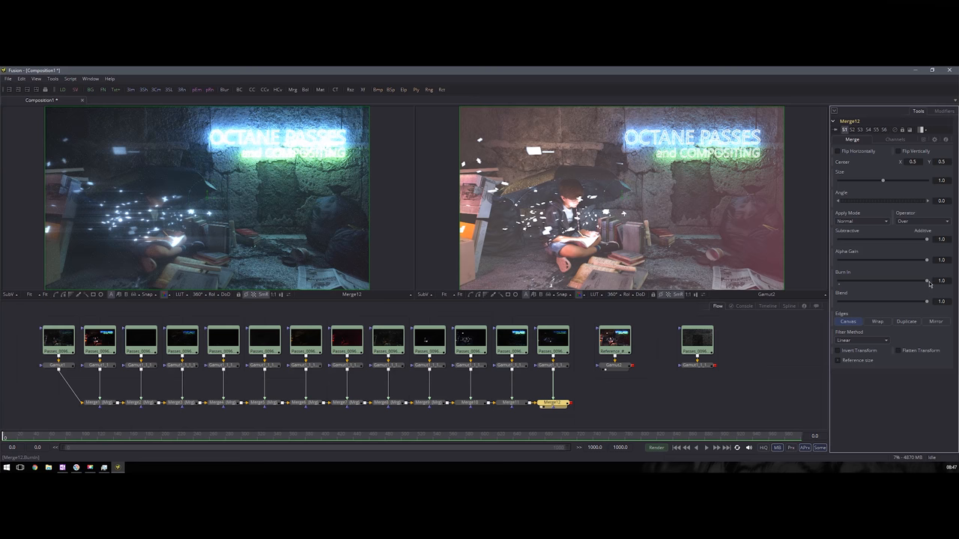
# Compare intermediate pass merges, single-pass gamut corrections and the final combined beauty image in the viewers.
pyautogui.click(423, 402)
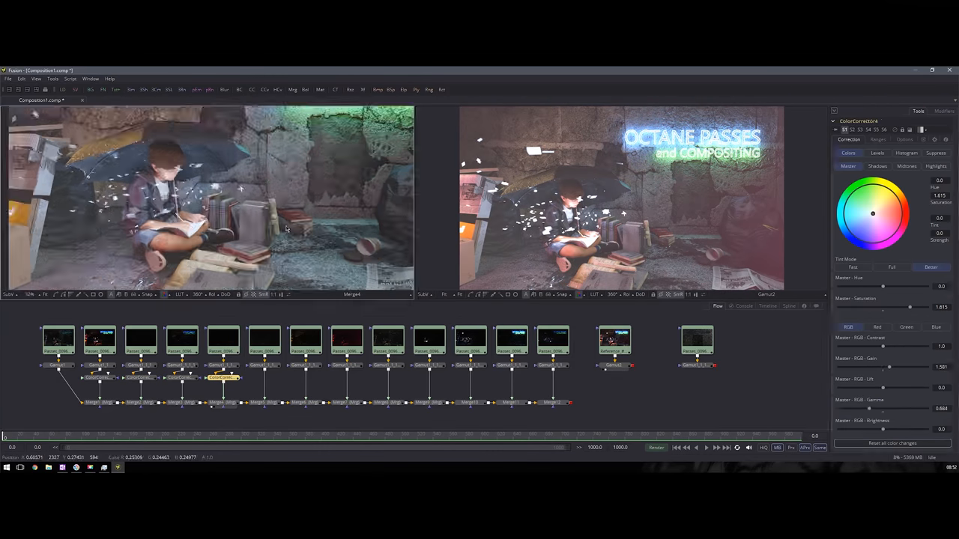
pyautogui.click(183, 403)
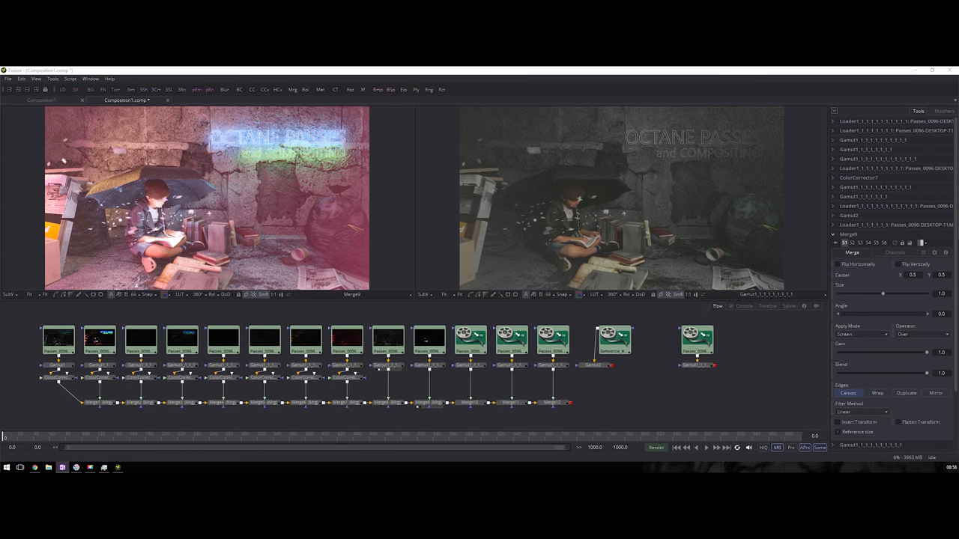
pyautogui.click(222, 378)
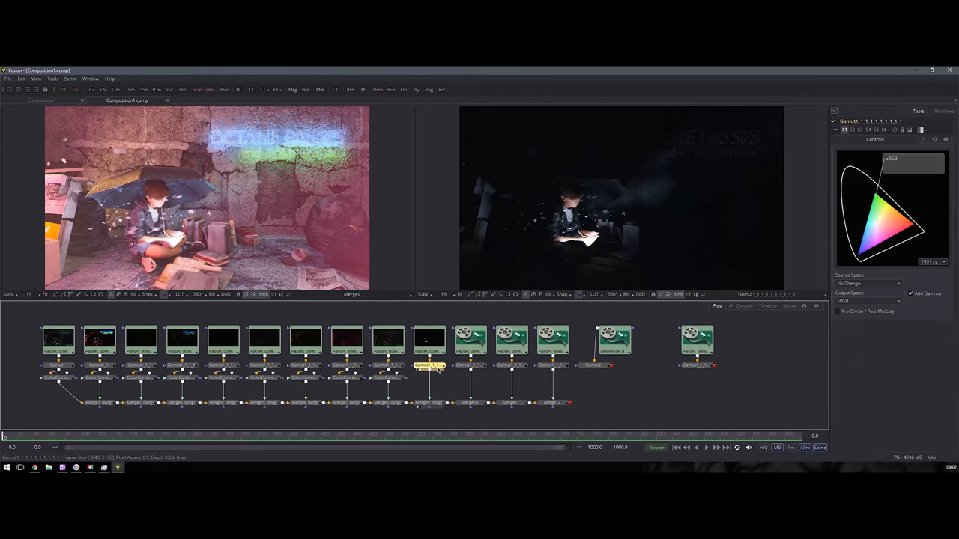
pyautogui.click(635, 366)
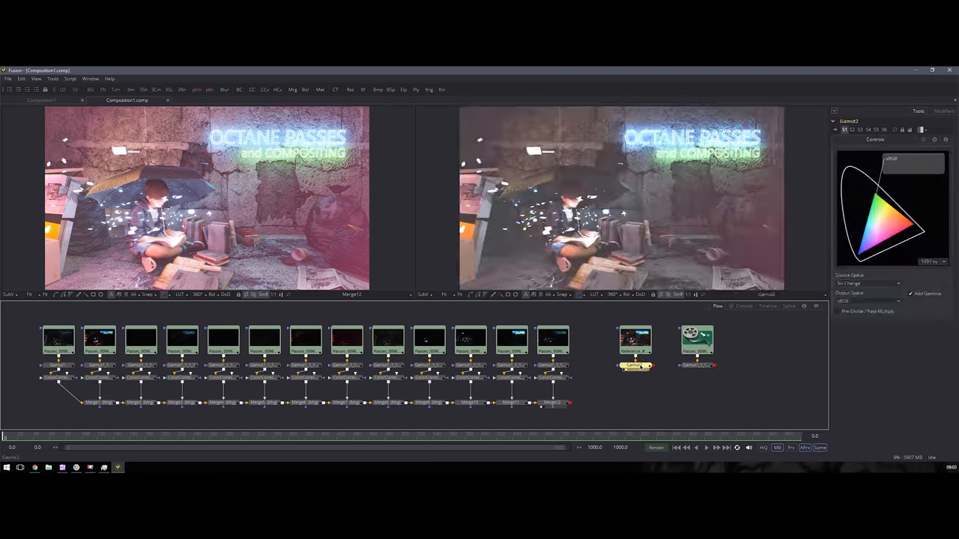
pyautogui.click(343, 401)
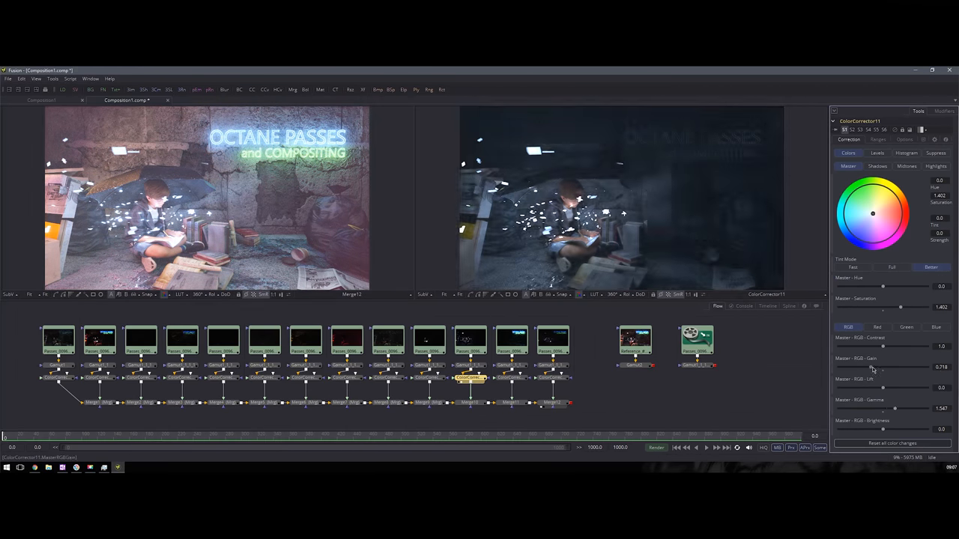
pyautogui.click(635, 365)
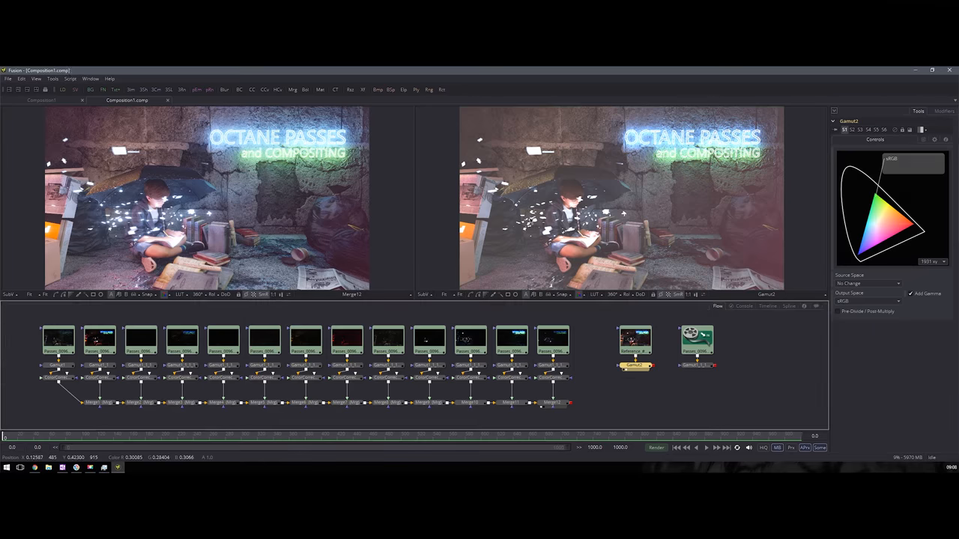
pyautogui.click(553, 403)
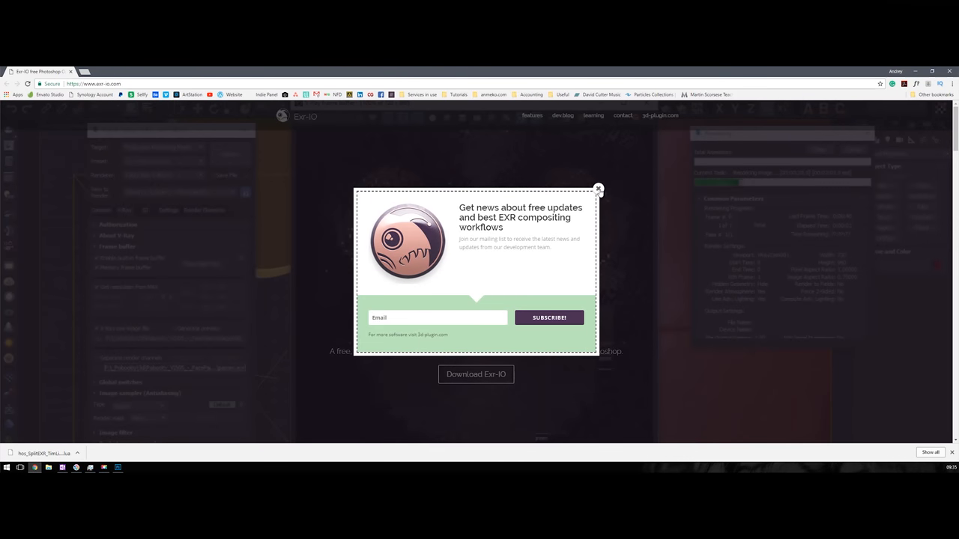
# Dismiss the Exr-IO newsletter popup and browse for the EXR render to open in Photoshop.
pyautogui.click(598, 189)
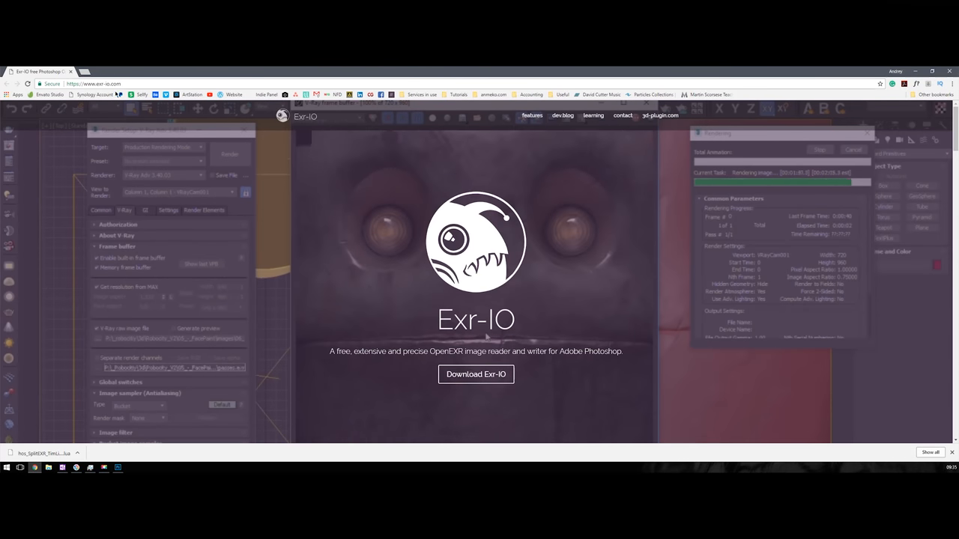
pyautogui.click(476, 375)
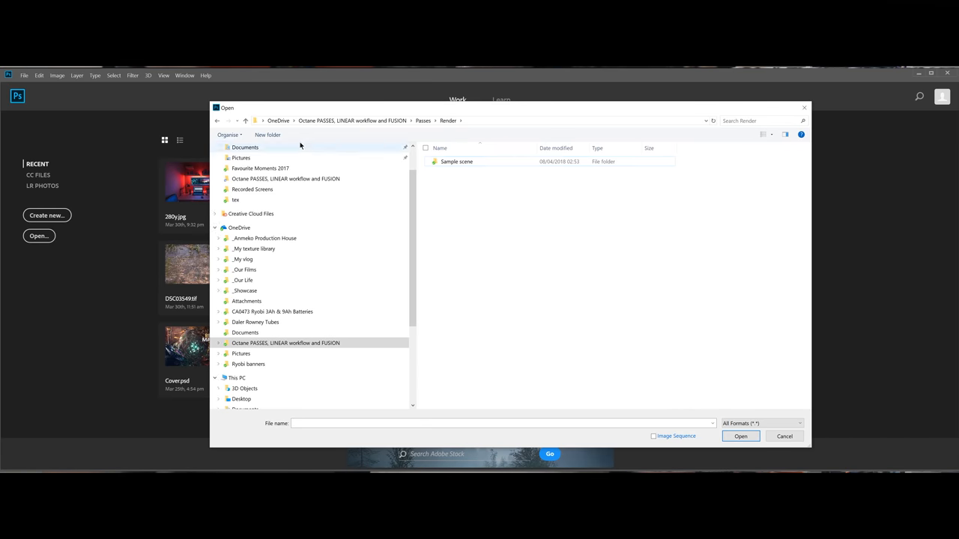
# Import the multi-layer EXR through Exr-IO as one Photoshop layer per render pass.
pyautogui.click(740, 436)
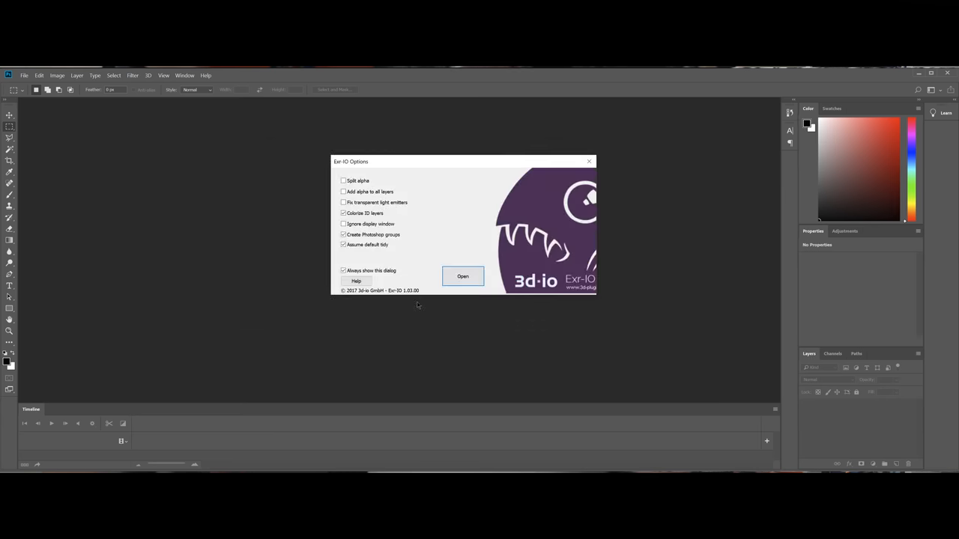
pyautogui.click(462, 276)
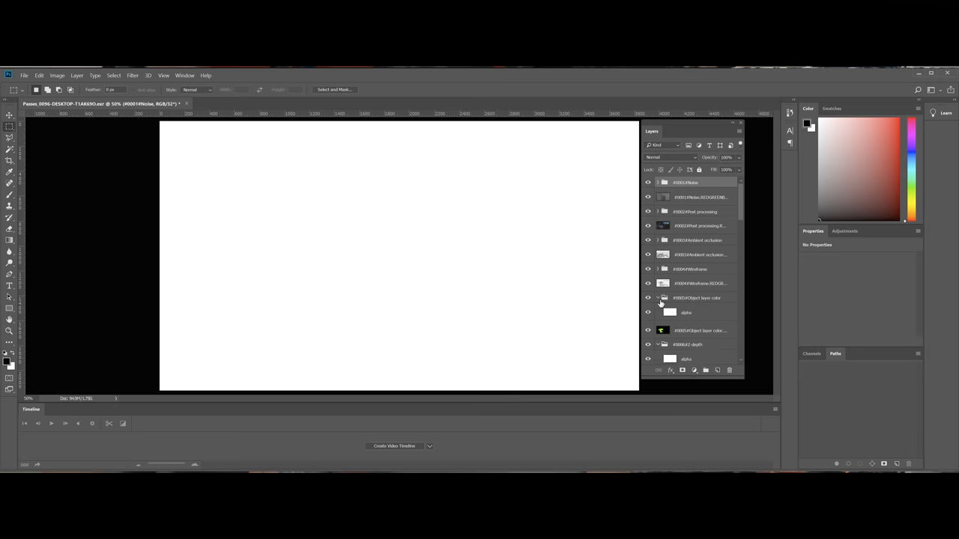
pyautogui.scroll(-3)
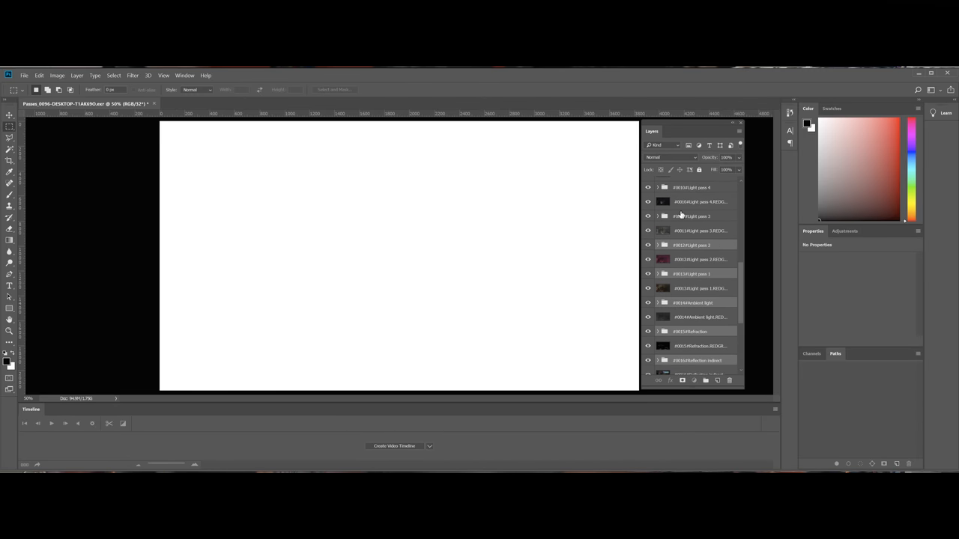
pyautogui.scroll(-3)
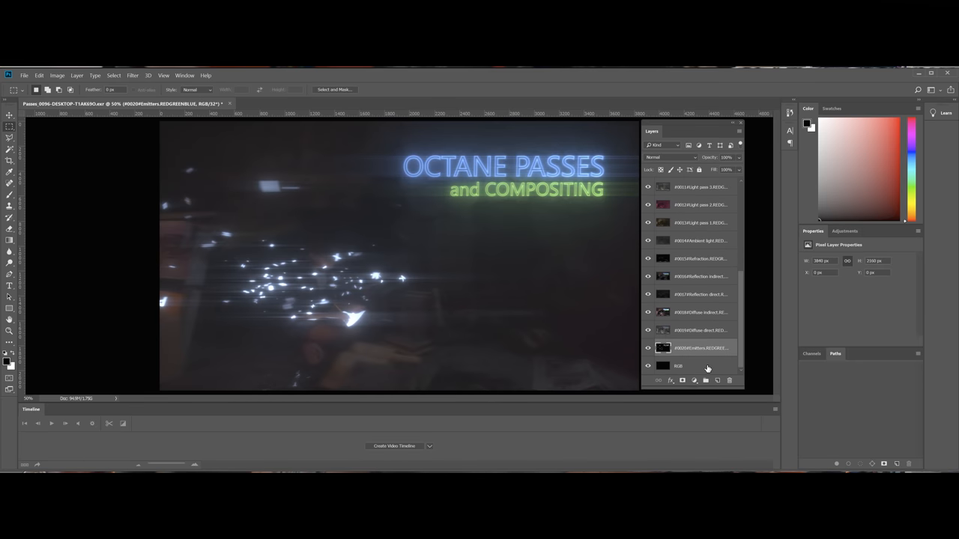
# Reveal additional pass layers in the Layers panel to rebuild the alley shot.
pyautogui.click(697, 331)
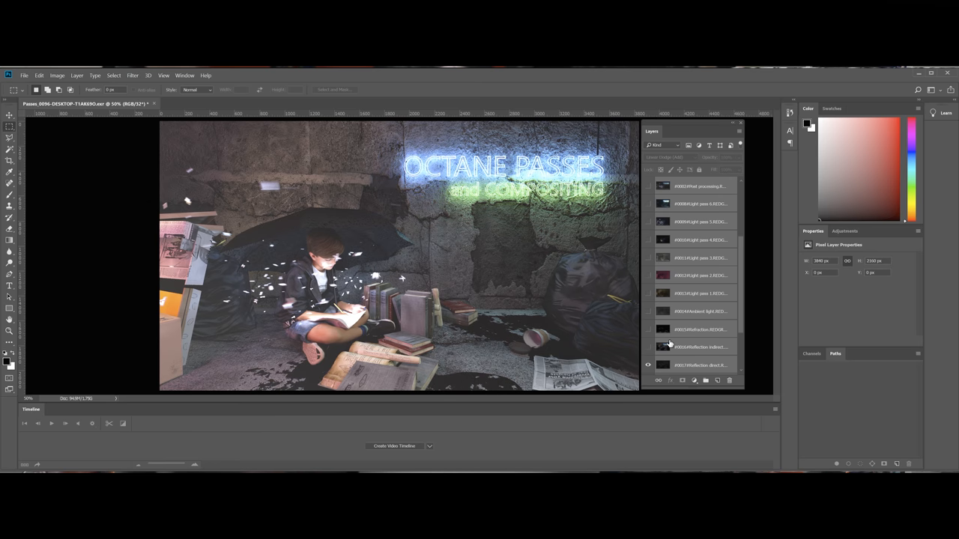
pyautogui.scroll(-3)
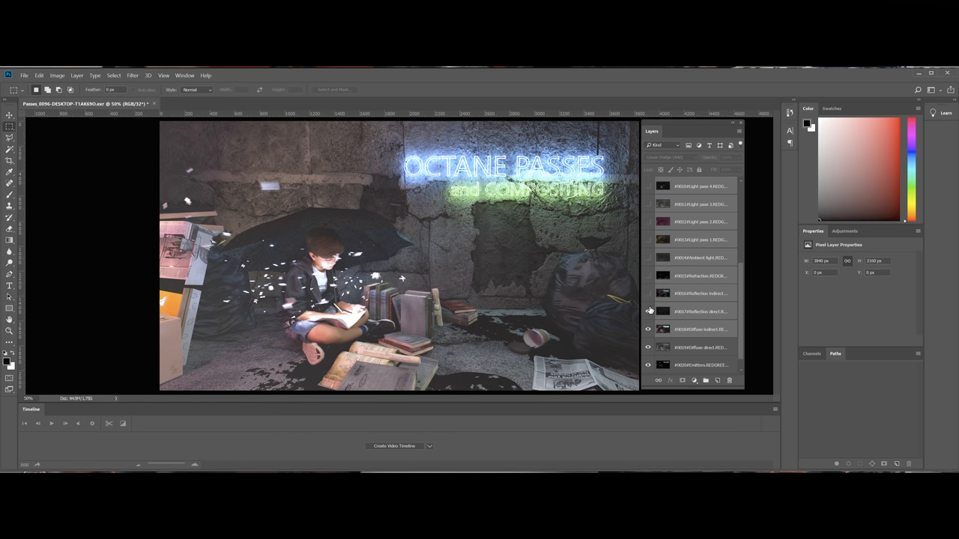
pyautogui.click(647, 276)
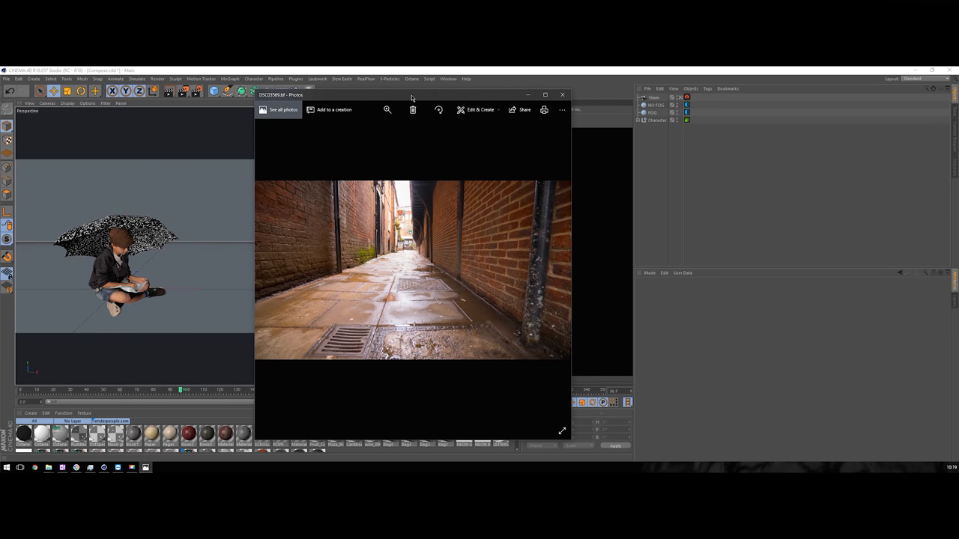
# Add a Plane and create an Octane material for the alley backdrop.
pyautogui.click(546, 95)
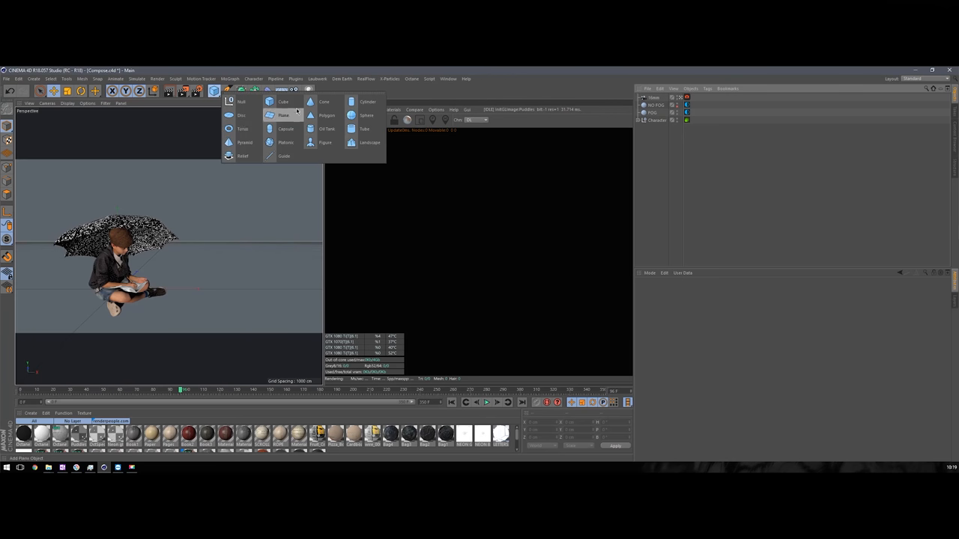
pyautogui.click(283, 114)
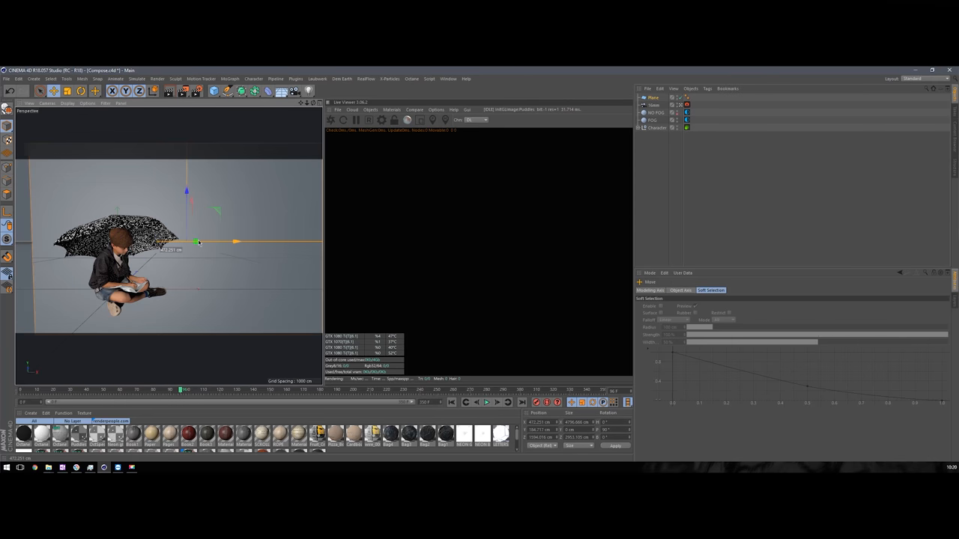
pyautogui.click(392, 109)
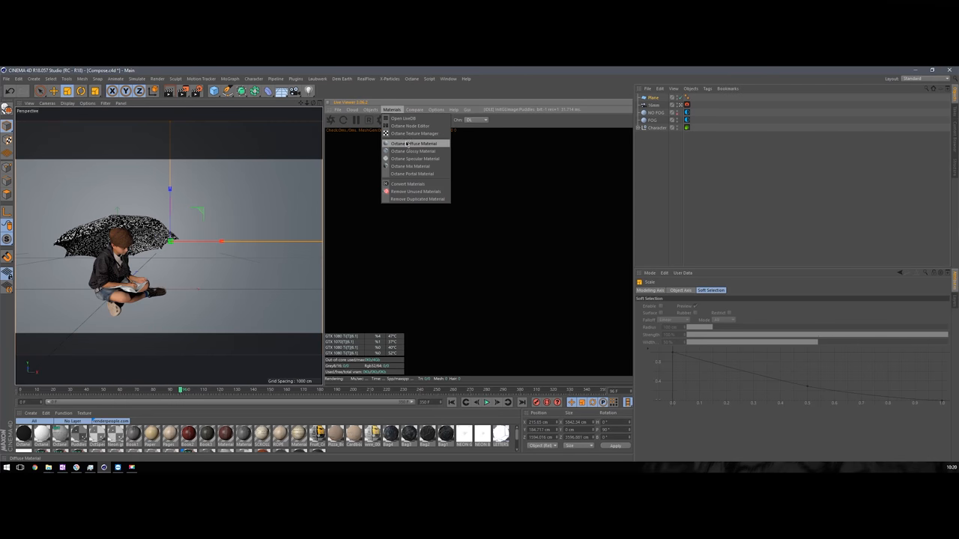
pyautogui.click(411, 144)
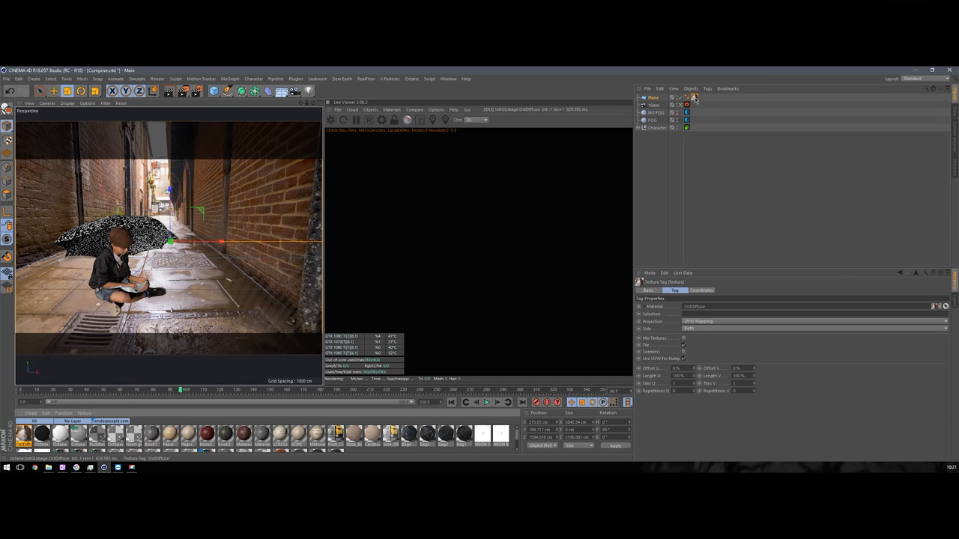
# Set the texture tag to Camera Mapping from the scene camera so the alley appears behind the character.
pyautogui.click(812, 320)
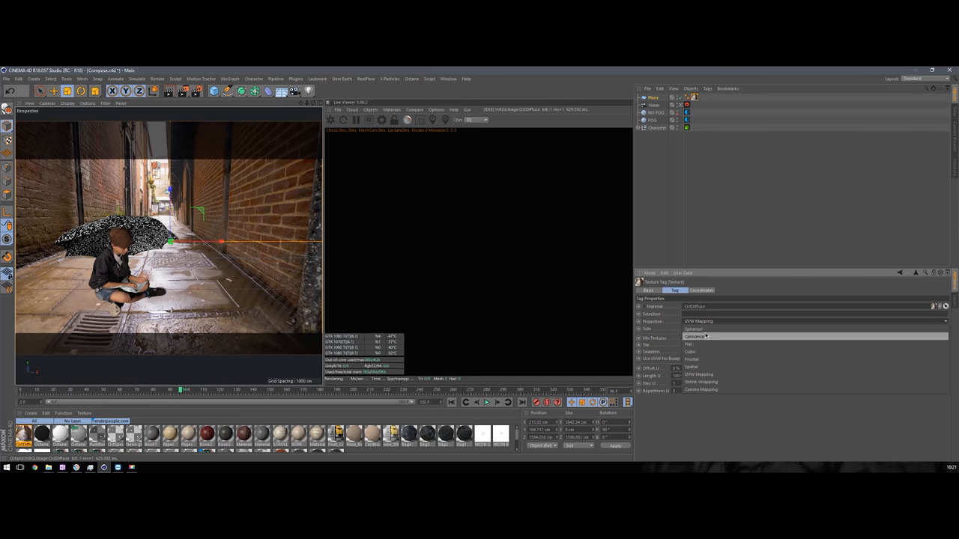
pyautogui.click(701, 389)
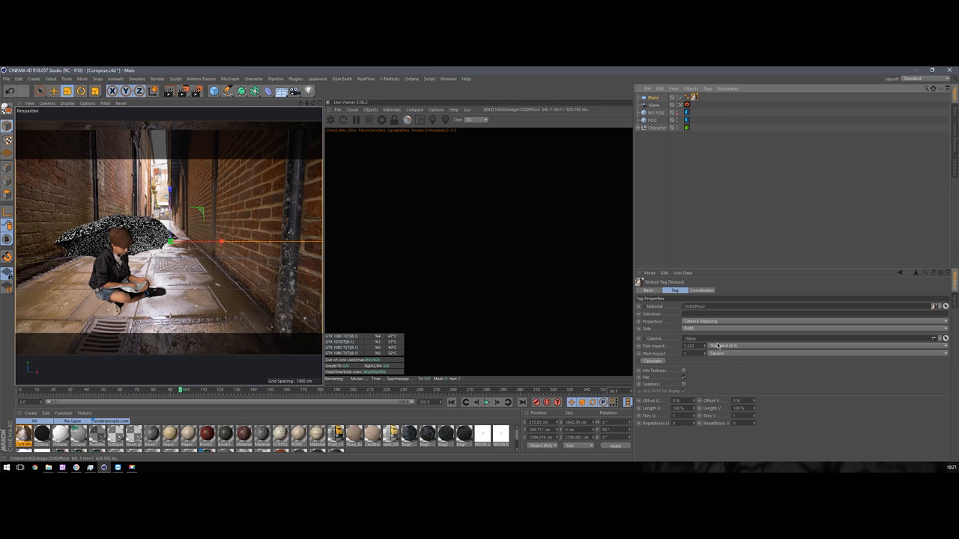
pyautogui.click(817, 345)
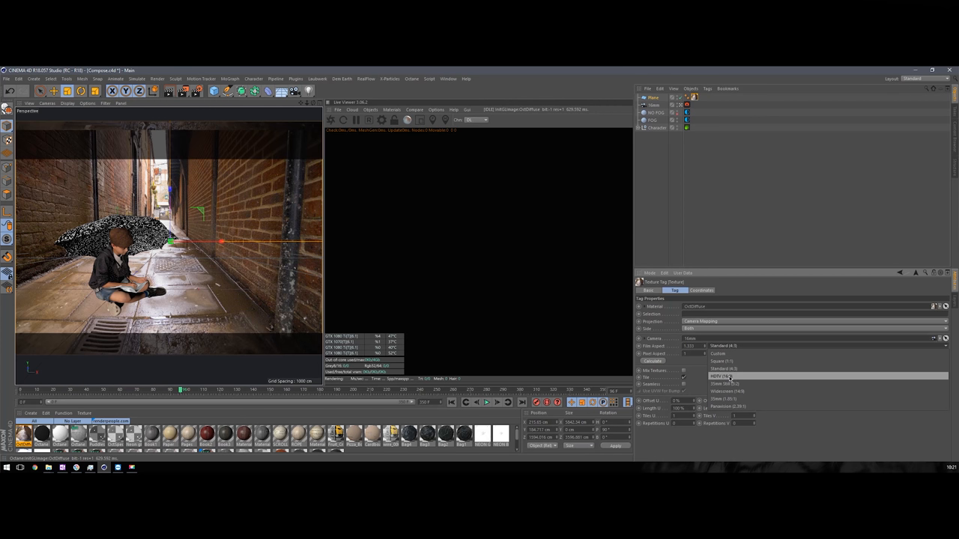
pyautogui.click(722, 376)
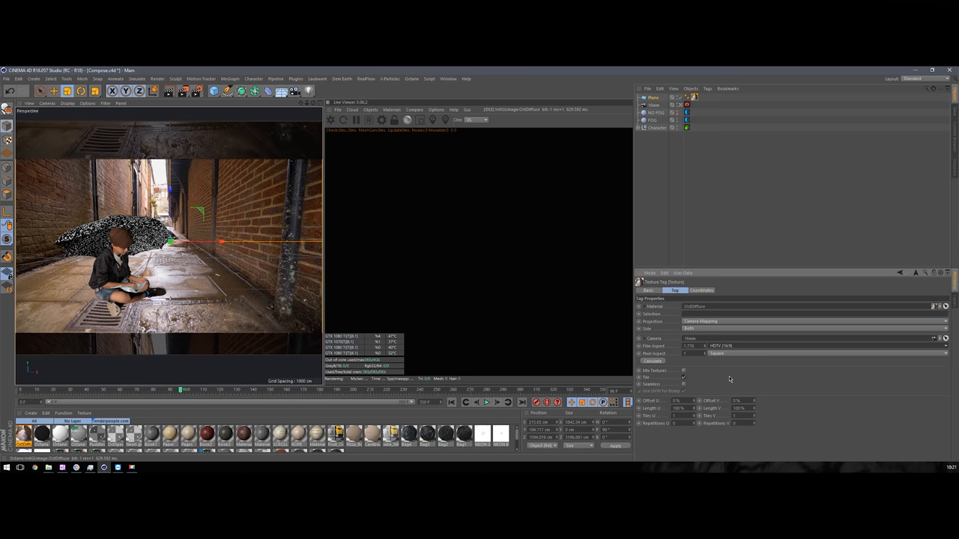
pyautogui.click(653, 99)
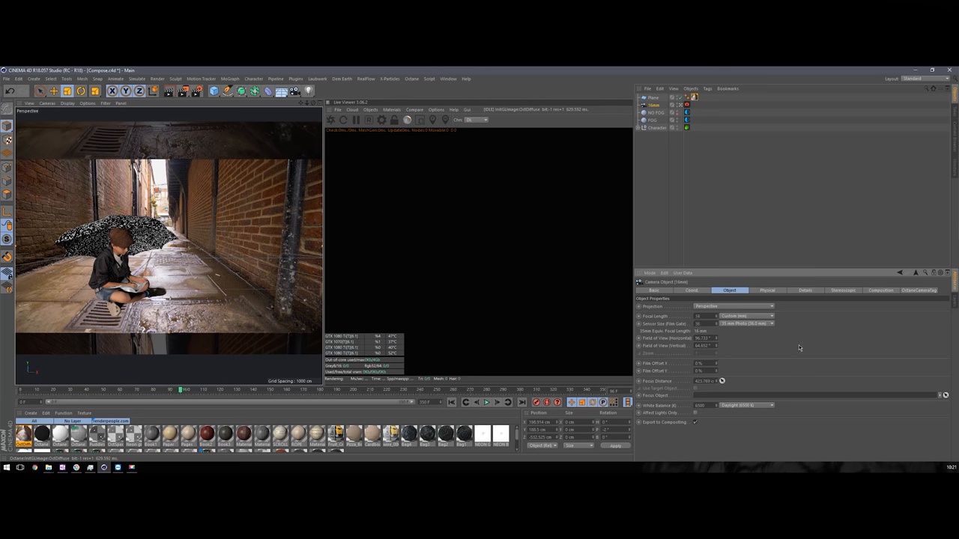
pyautogui.click(656, 129)
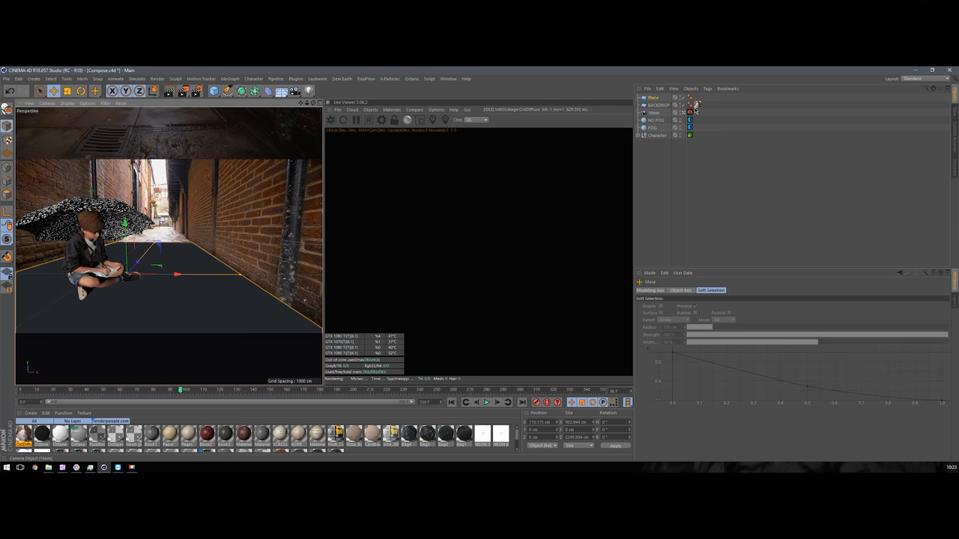
# Copy the camera-mapped alley texture onto the floor plane and start the Octane Live Viewer render.
pyautogui.click(695, 105)
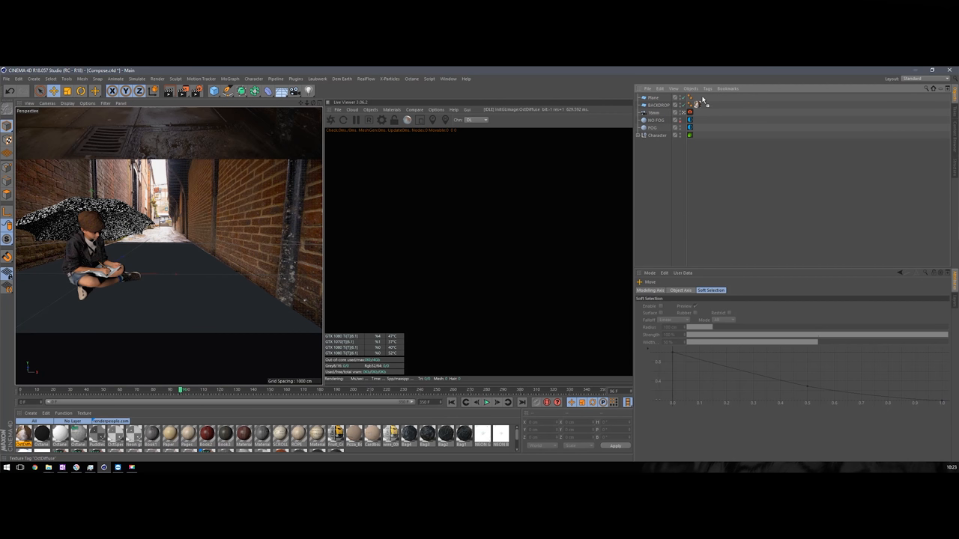
pyautogui.click(689, 105)
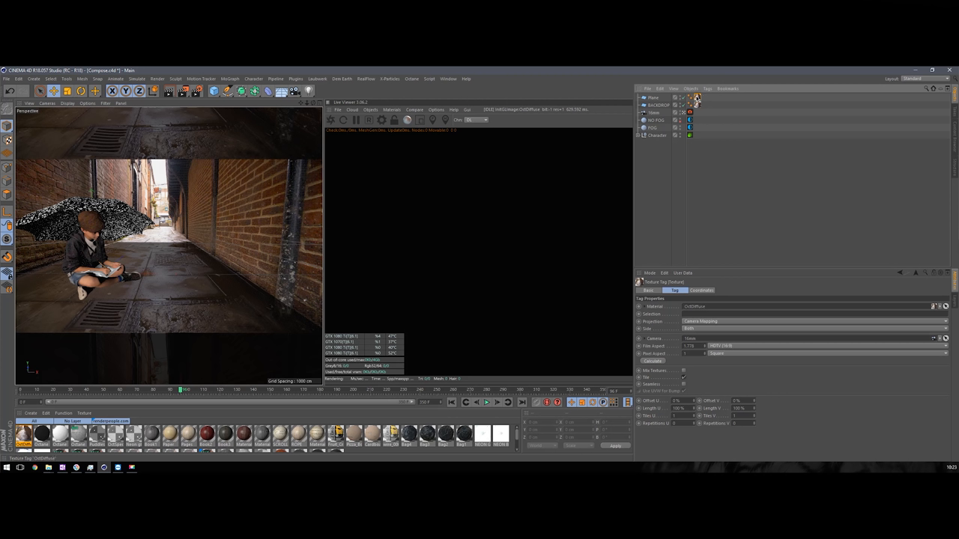
pyautogui.moveTo(676, 337)
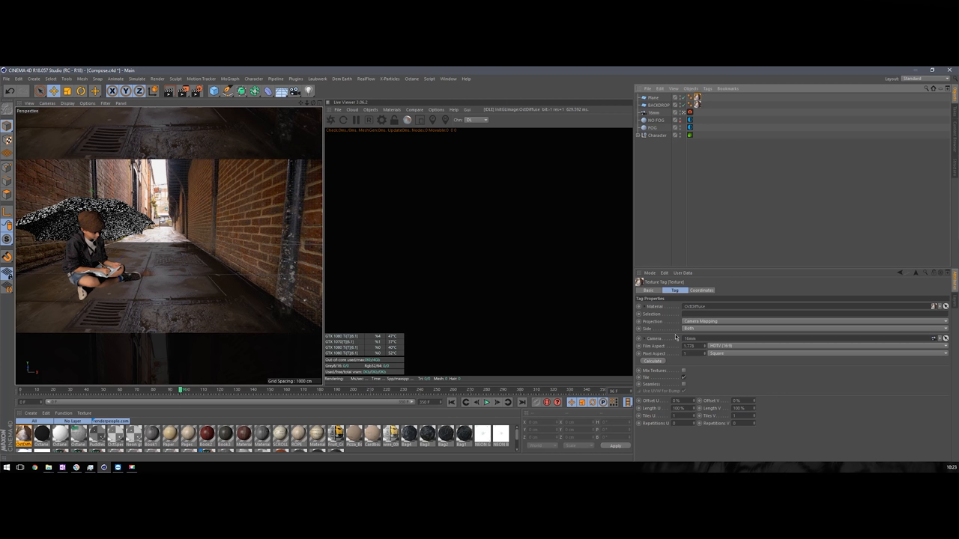
pyautogui.moveTo(443, 283)
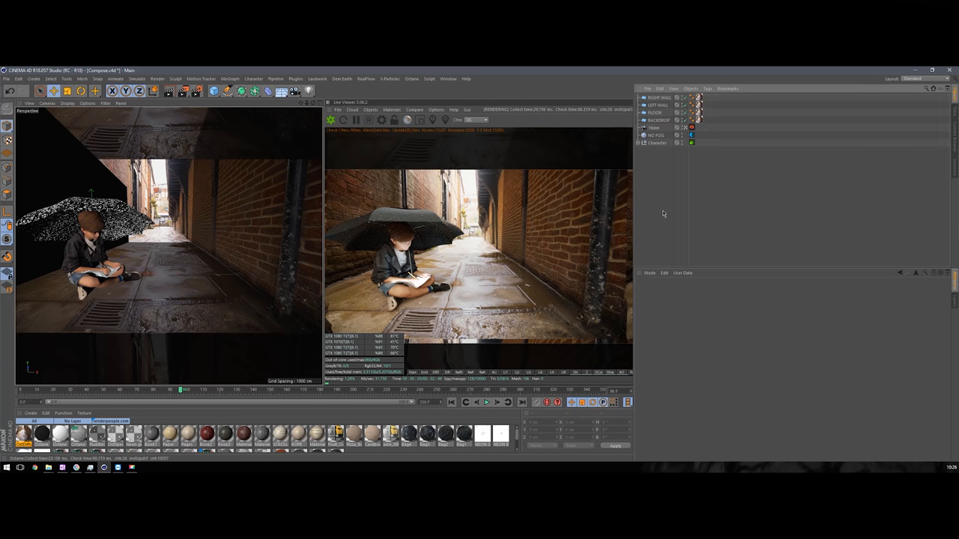
pyautogui.click(372, 109)
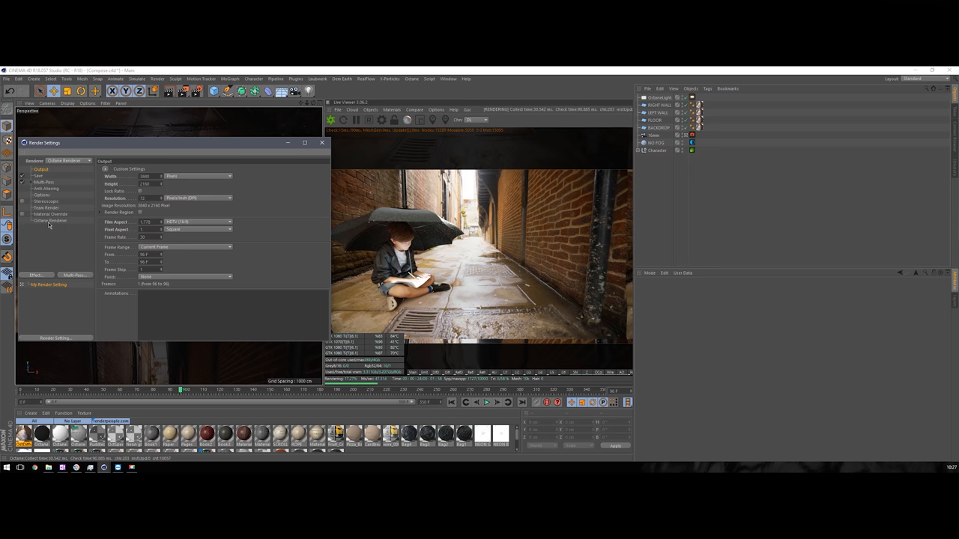
# Enable Render Passes and the Render Layer in the Octane Renderer settings.
pyautogui.click(50, 220)
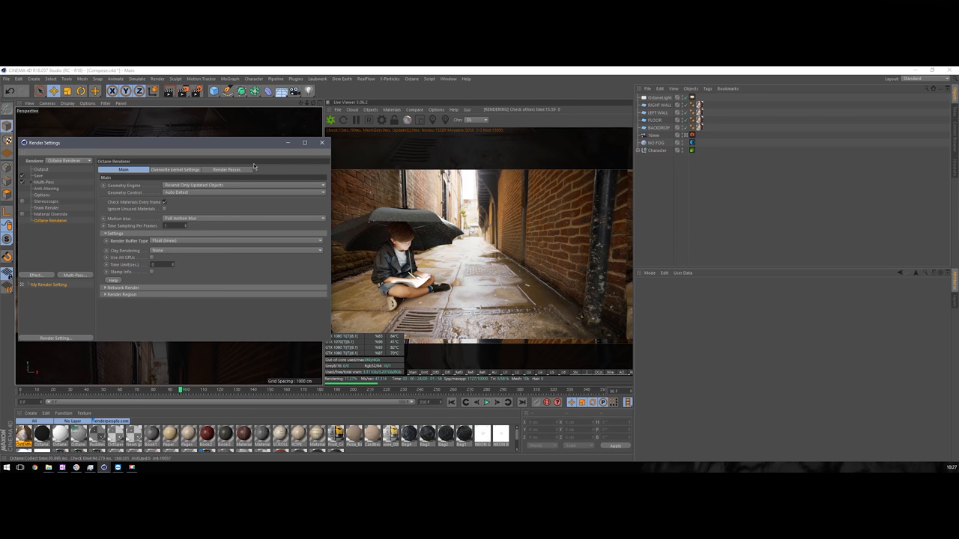
pyautogui.click(228, 169)
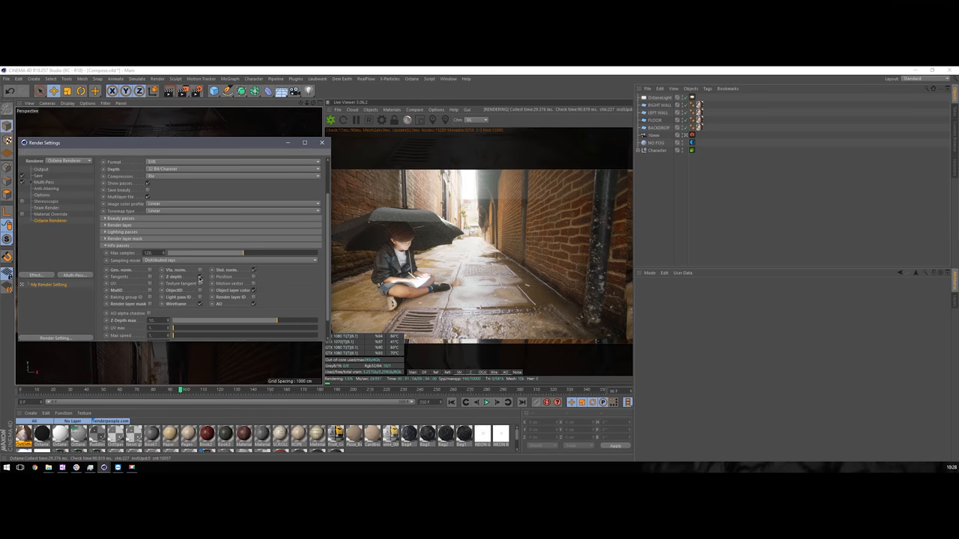
pyautogui.click(228, 170)
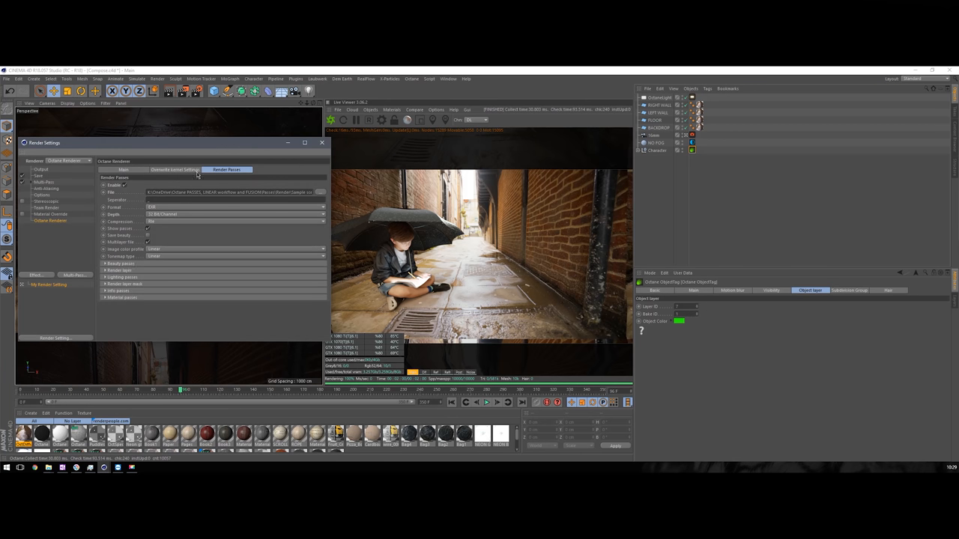
pyautogui.click(120, 270)
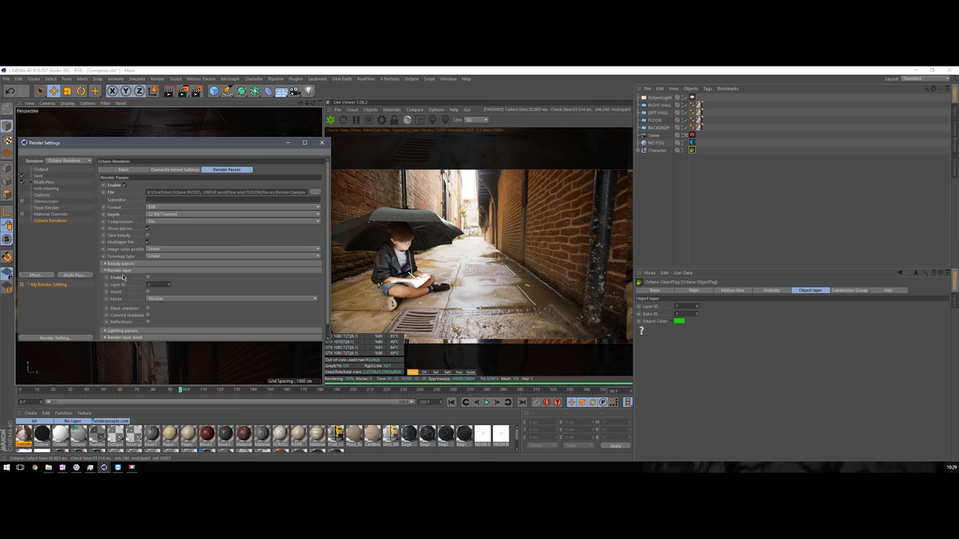
pyautogui.click(147, 277)
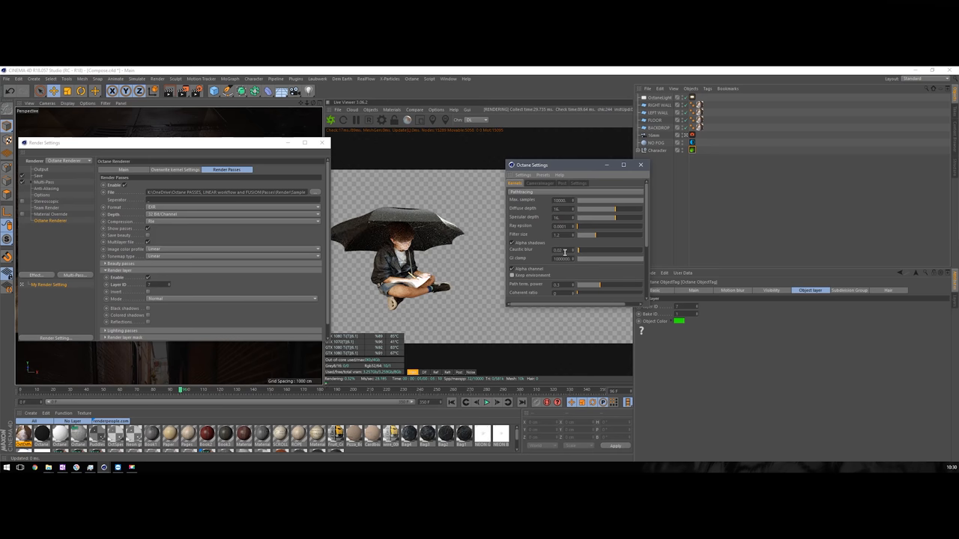
# Close the Octane settings and re-render the character alone over a transparent background.
pyautogui.click(640, 163)
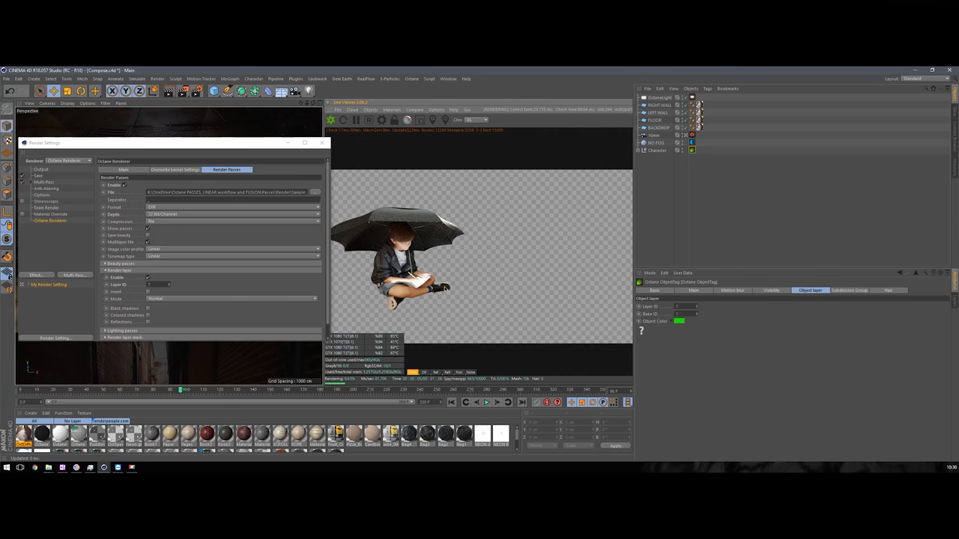
pyautogui.click(471, 372)
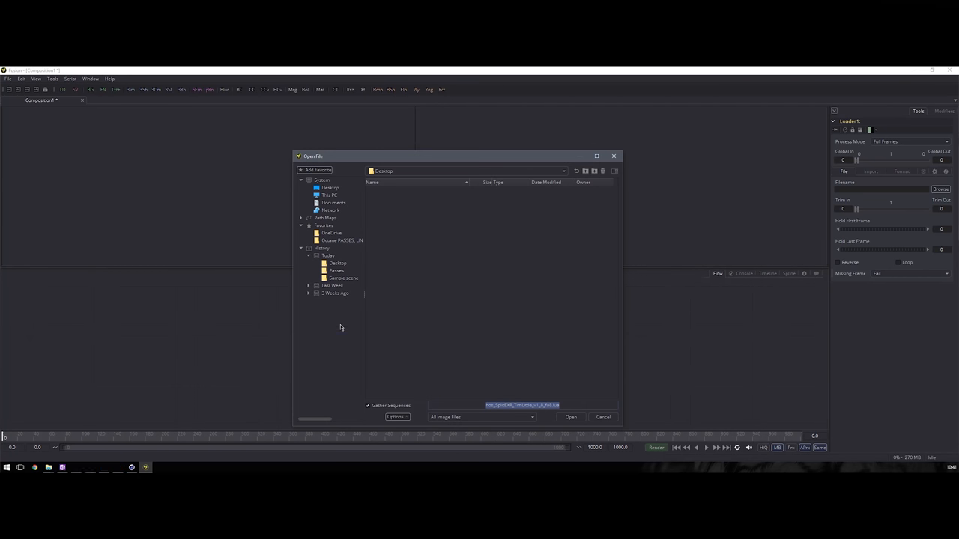
# Load the alley photo and the rendered EXR's character render layer as two separate Loaders.
pyautogui.click(571, 417)
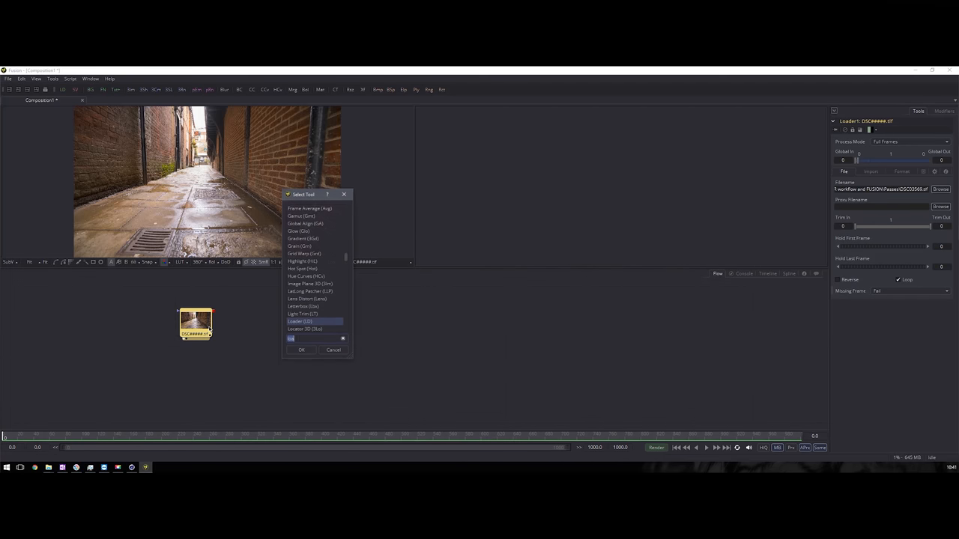
pyautogui.write('res')
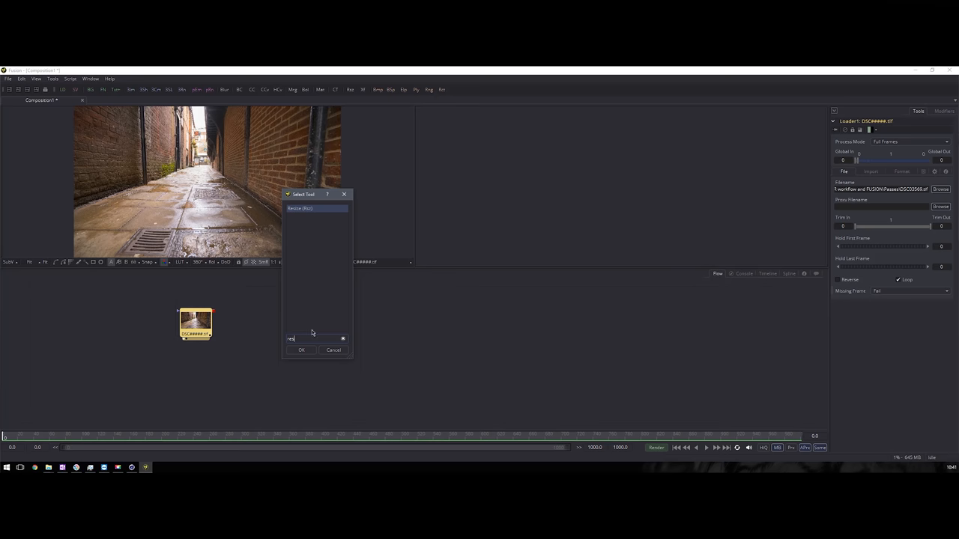
pyautogui.click(302, 350)
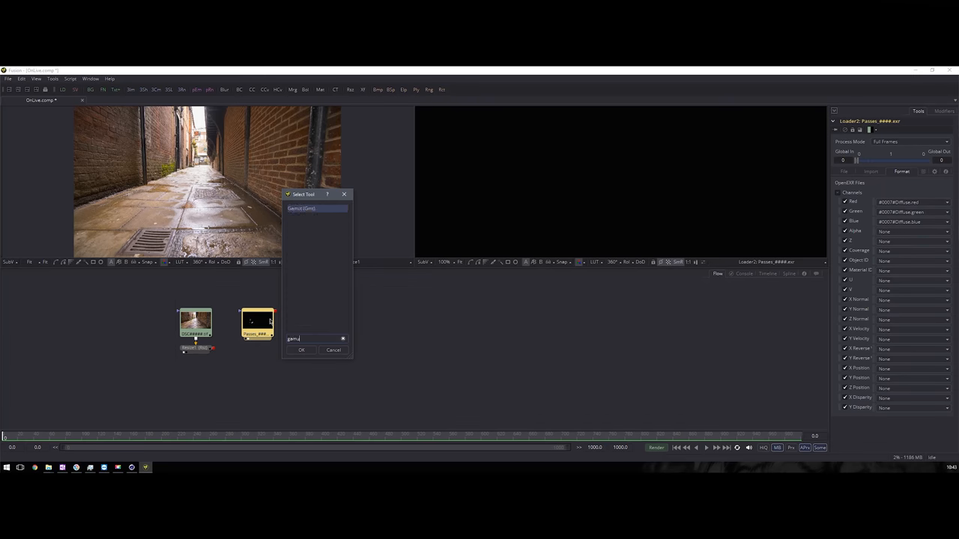
pyautogui.click(301, 350)
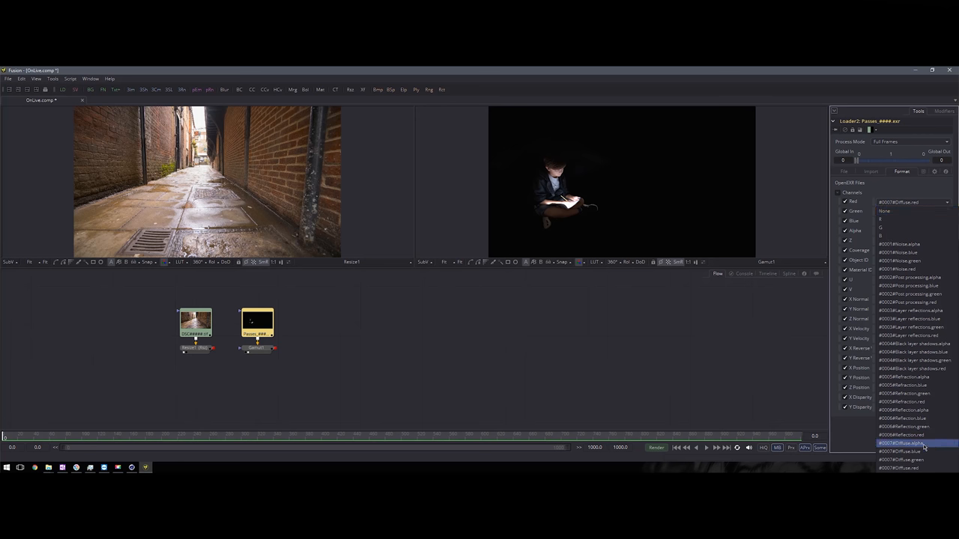
pyautogui.click(902, 443)
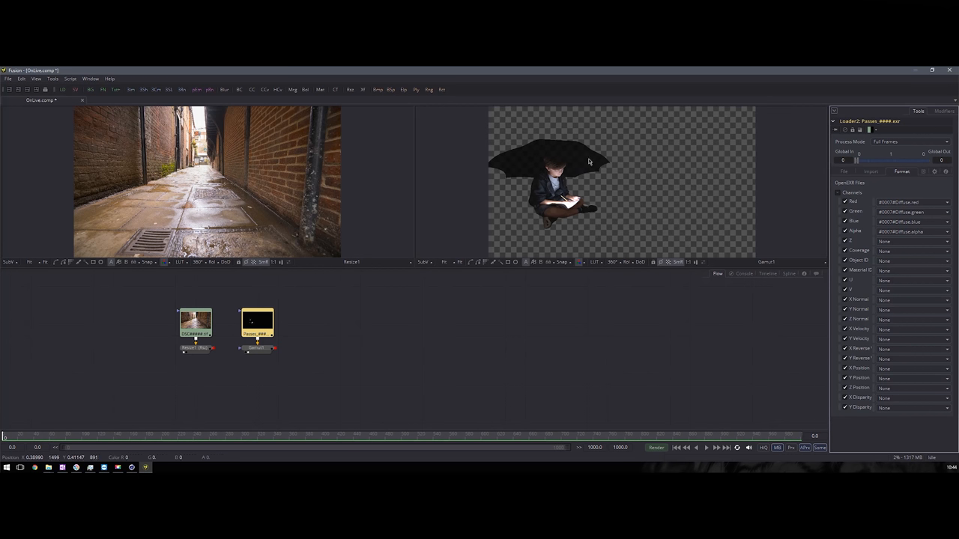